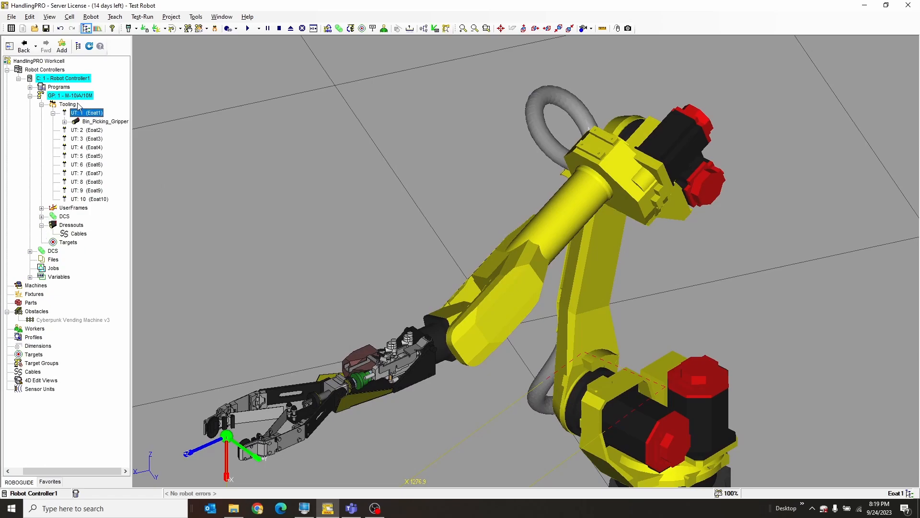
Add a Joint 6 cable dressout, Robot Cable1, under the M-10iA/10M robot's Dressouts
click(71, 224)
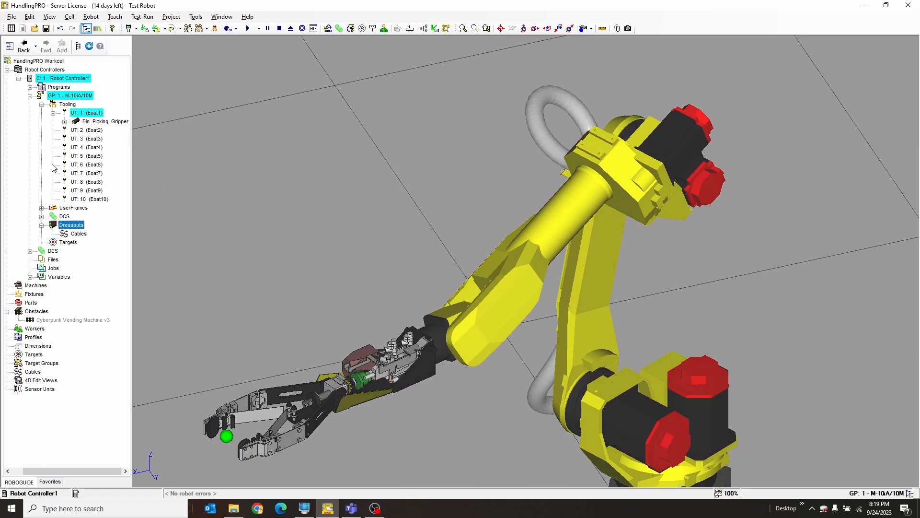
right_click(70, 225)
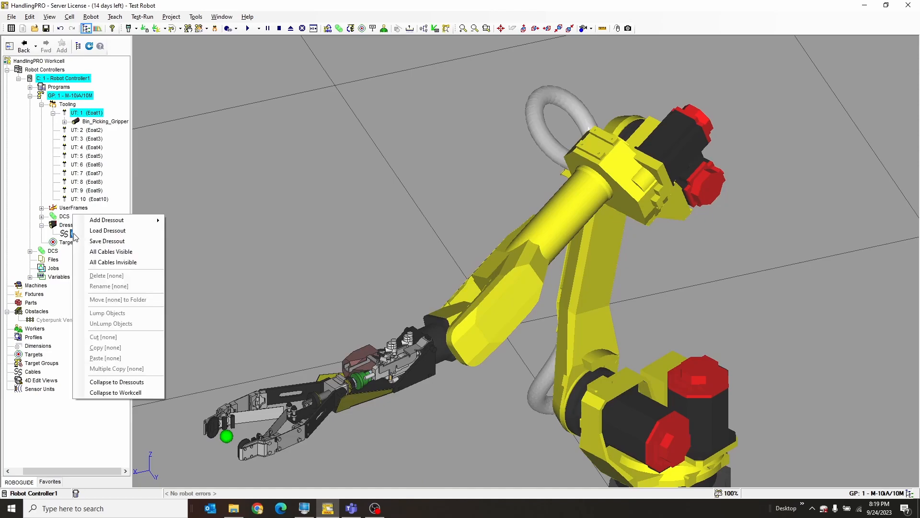
mouse_move(117, 220)
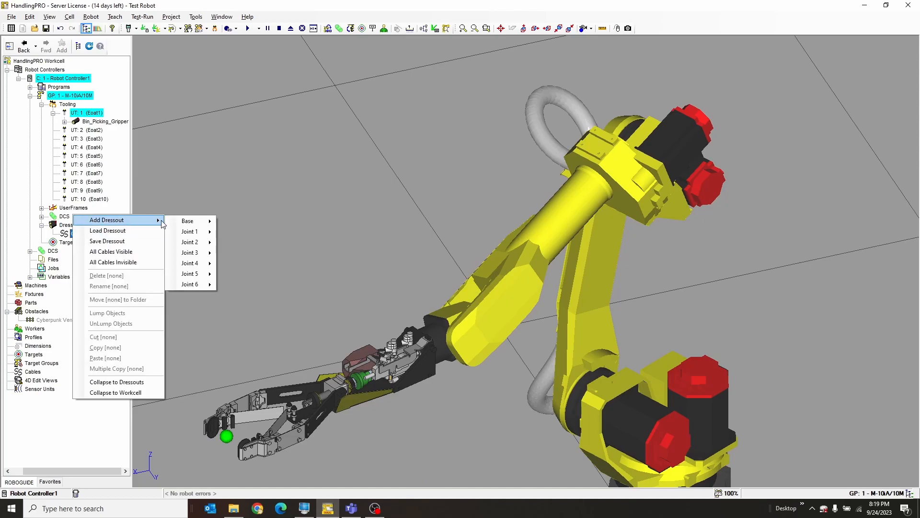
mouse_move(107, 230)
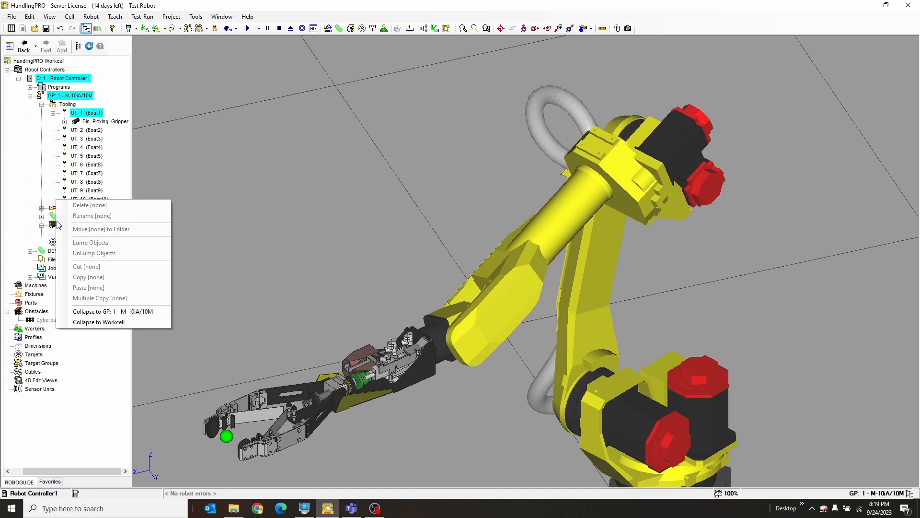
mouse_move(89, 212)
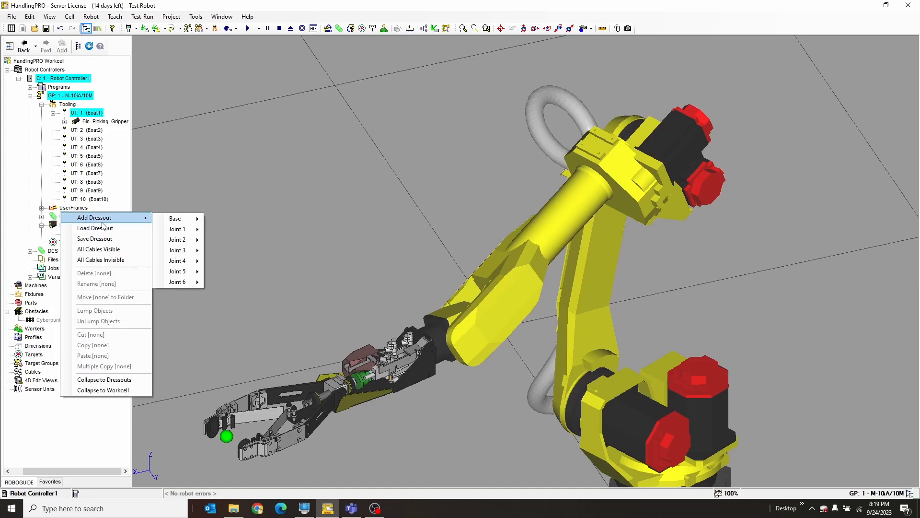
mouse_move(178, 281)
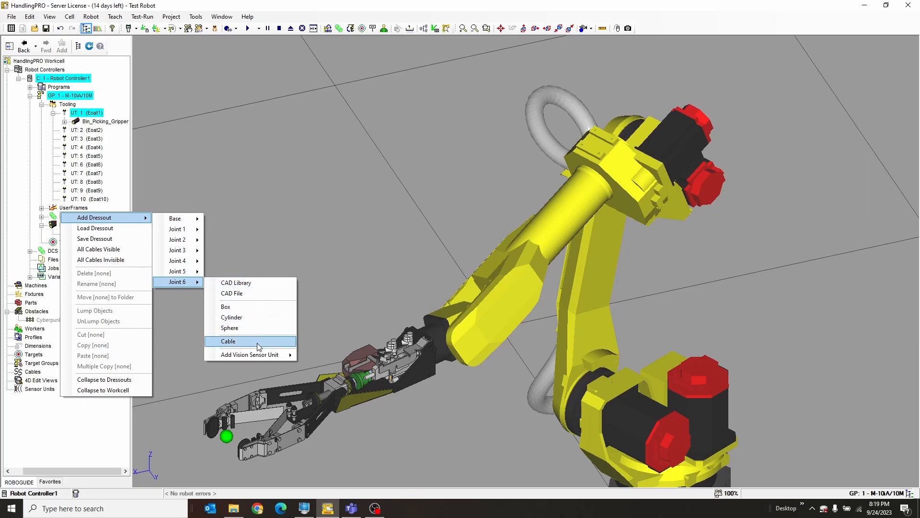
click(228, 341)
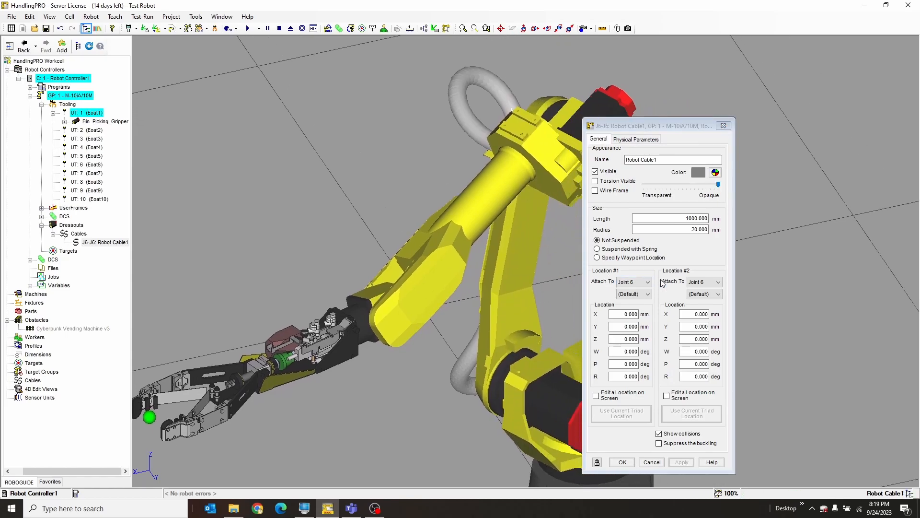
mouse_move(526, 128)
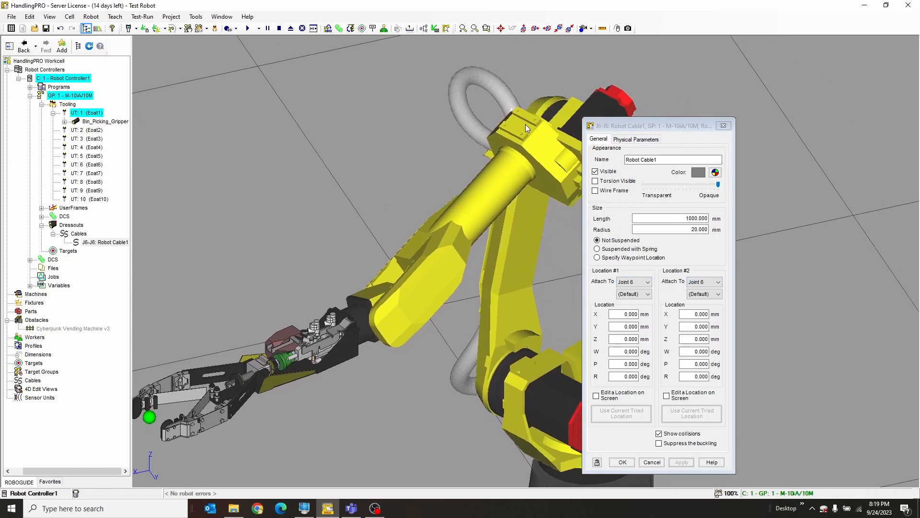
Attach the cable's Location #1 end to Joint 3 and apply
click(648, 282)
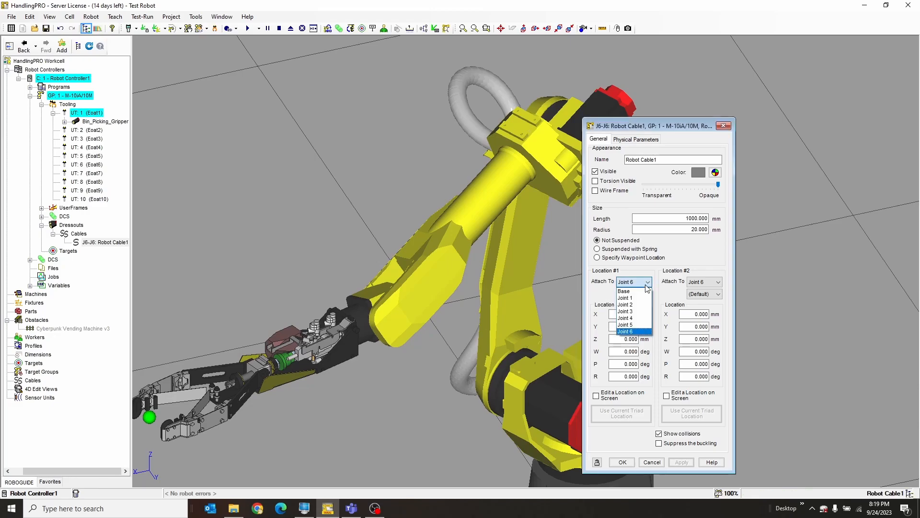
click(625, 311)
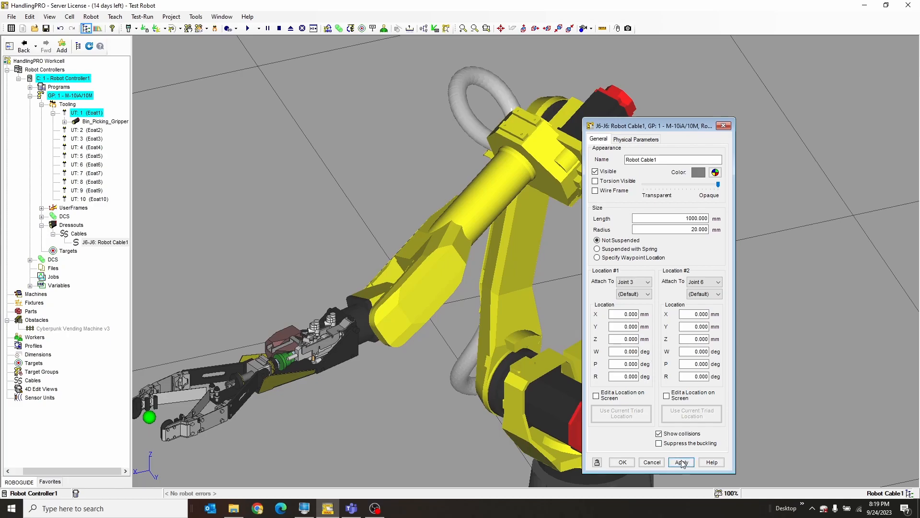
click(680, 462)
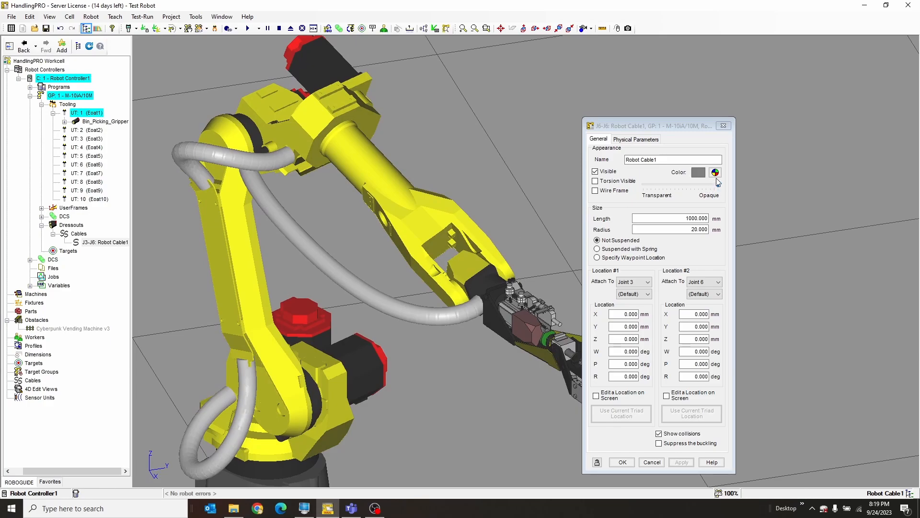
Color the cable orange, turn off Show collisions, and apply
click(714, 172)
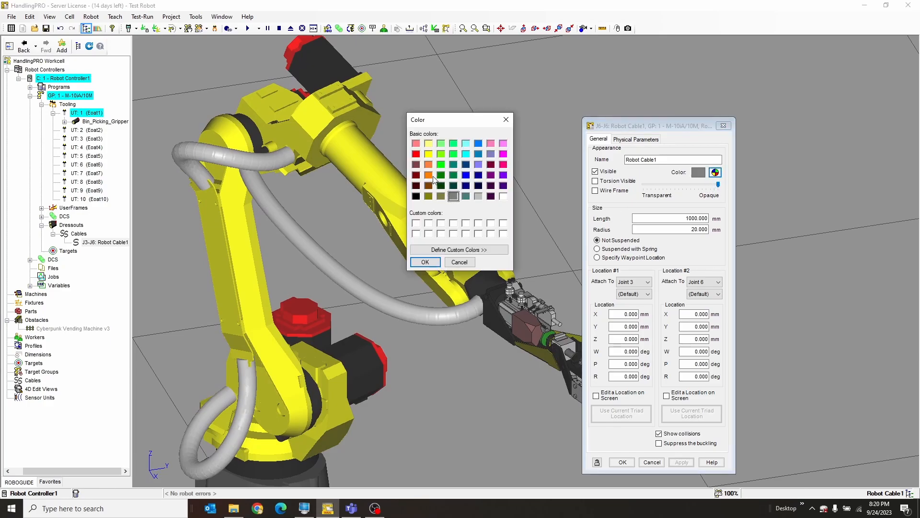
click(424, 262)
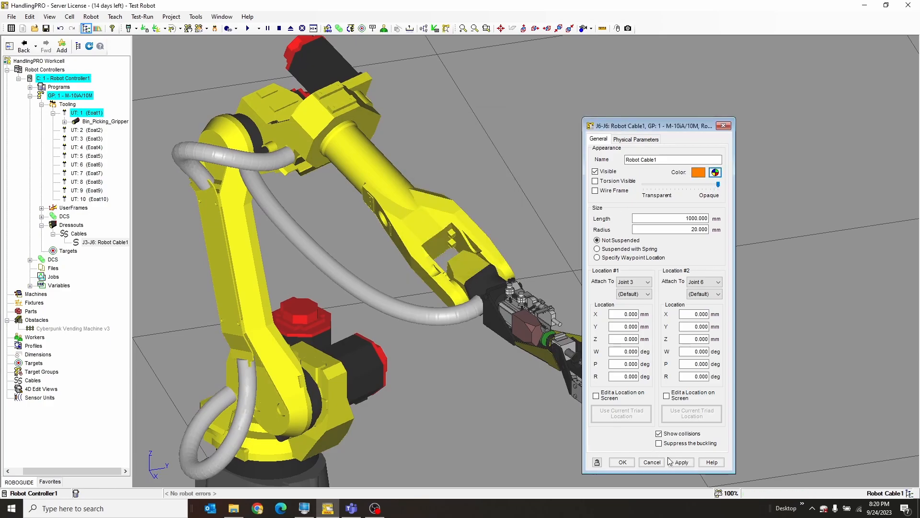
click(679, 462)
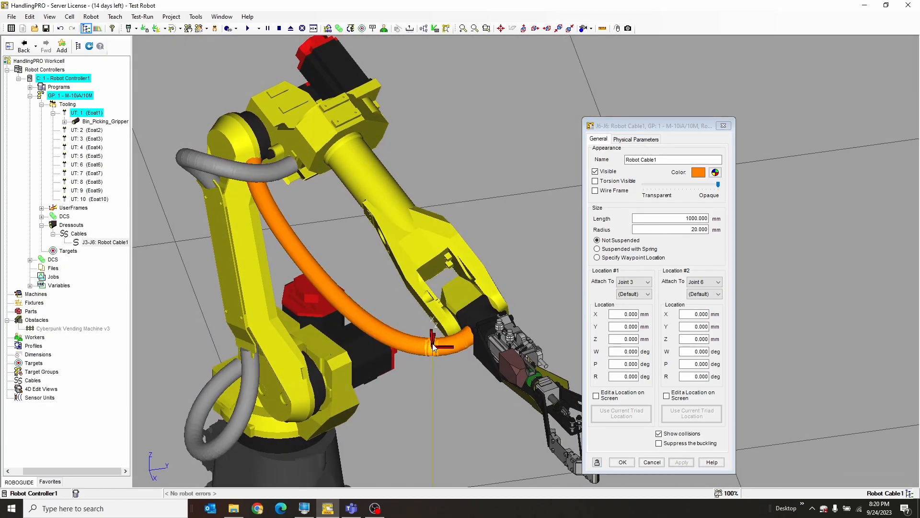
click(680, 462)
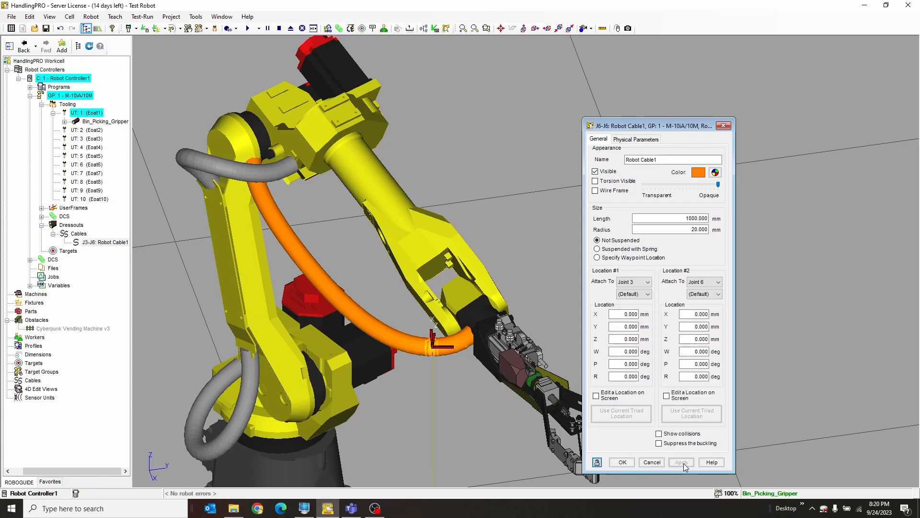
click(622, 462)
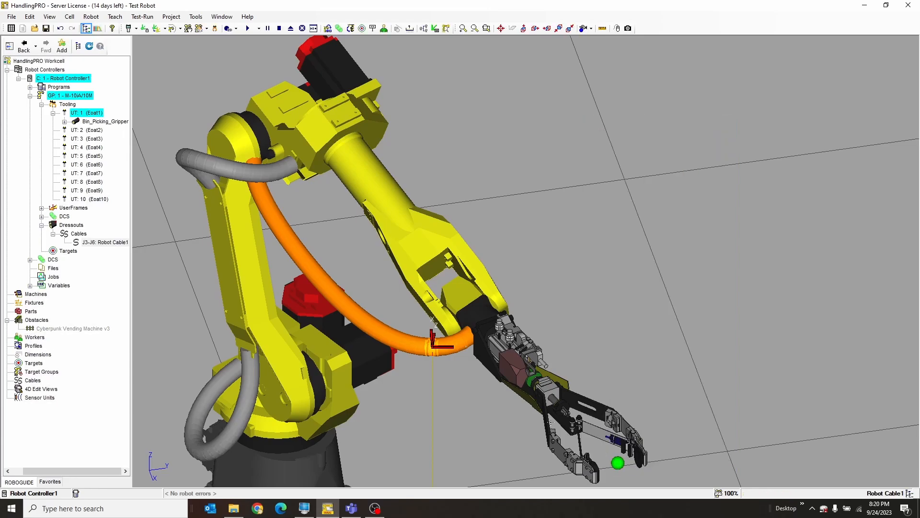
Place the cable's Joint 3 end on the arm top at X 264.056, Y -128.001, W 90
double_click(104, 242)
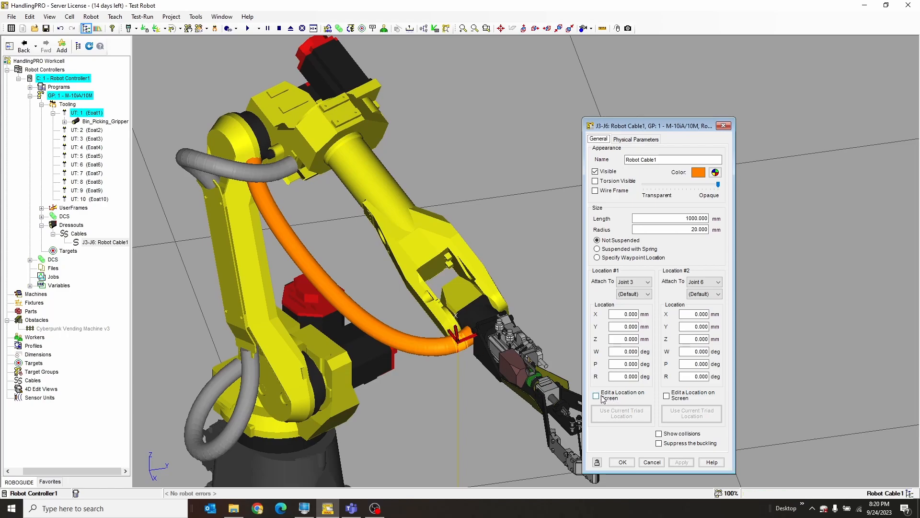
click(596, 394)
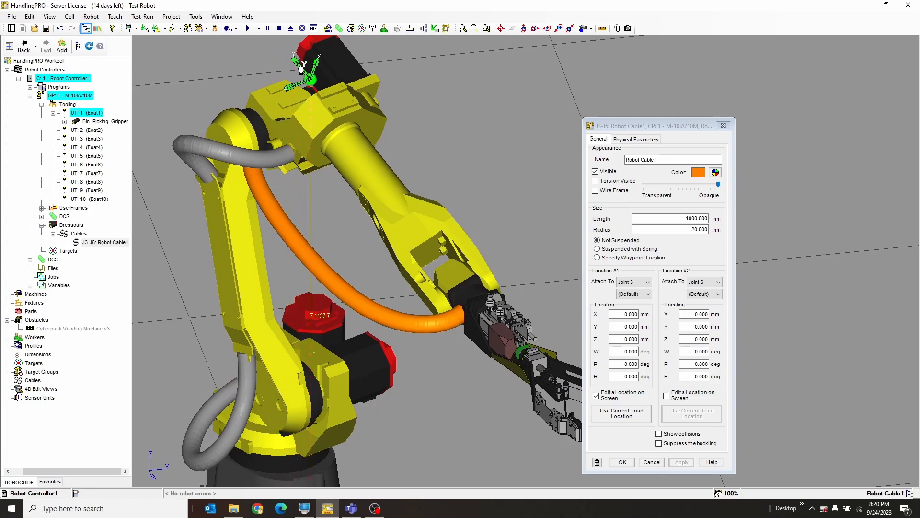
drag(311, 70, 332, 97)
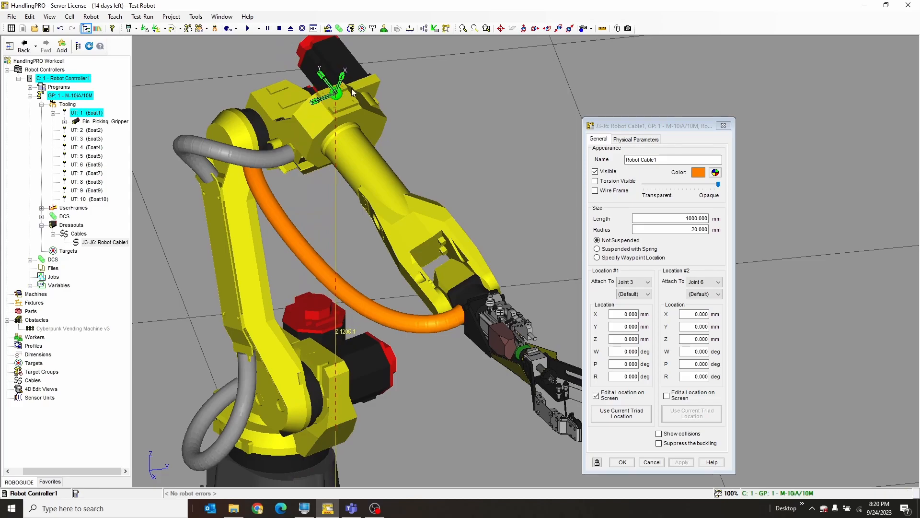
mouse_move(303, 115)
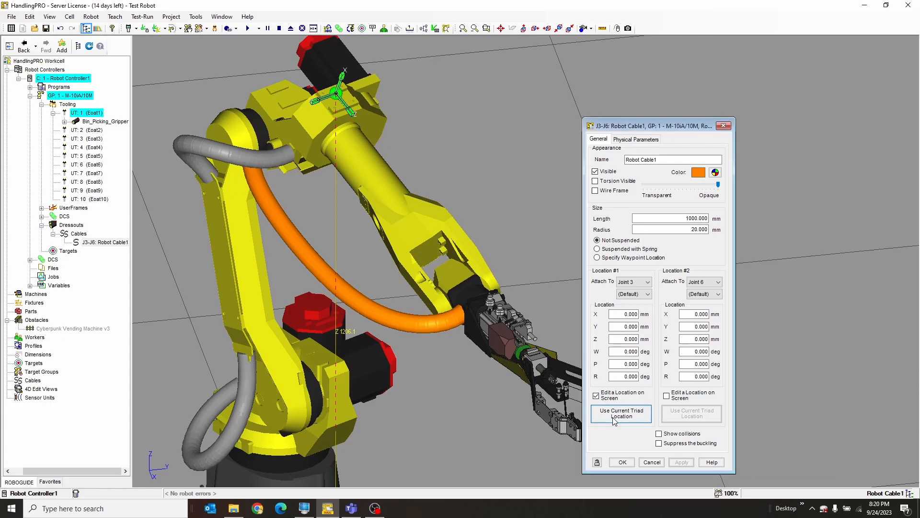
click(622, 412)
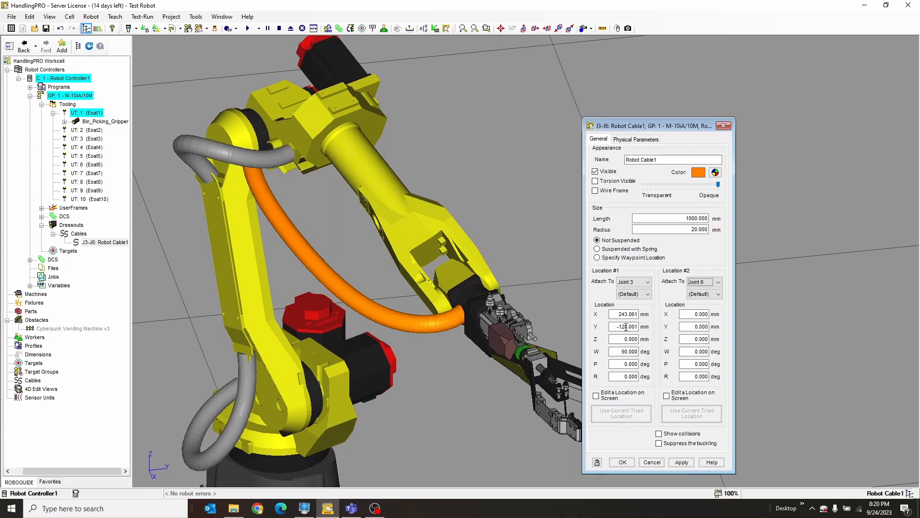
click(680, 462)
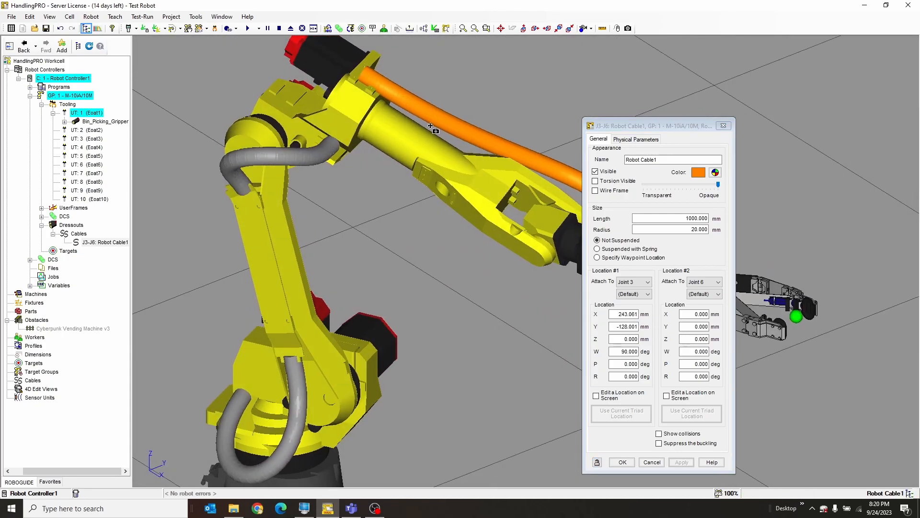
click(598, 392)
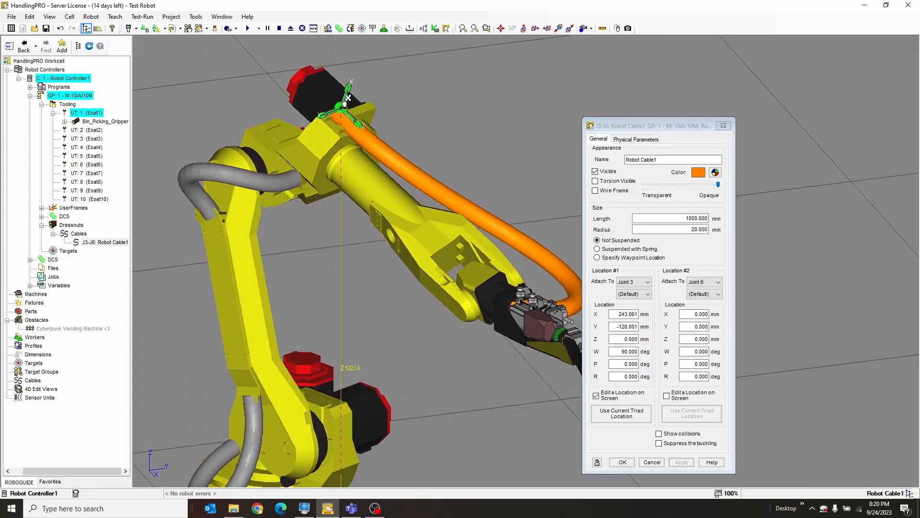
click(680, 462)
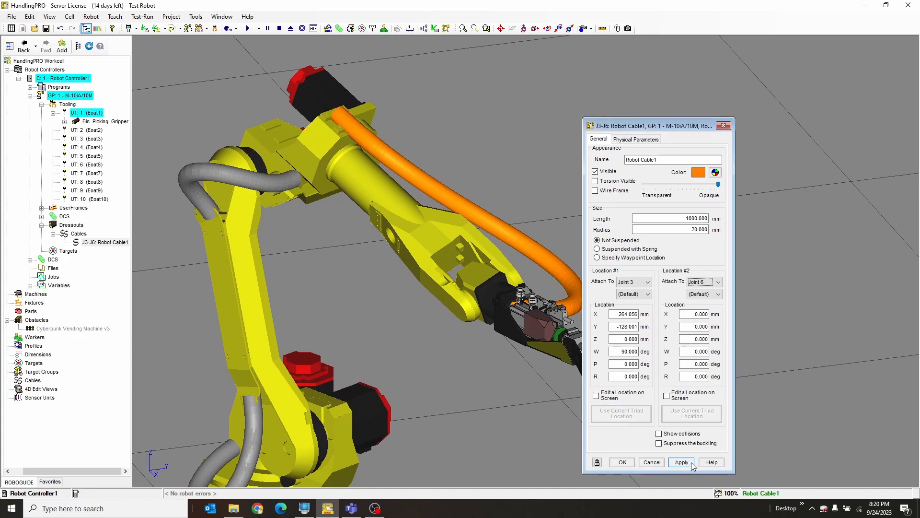
click(680, 462)
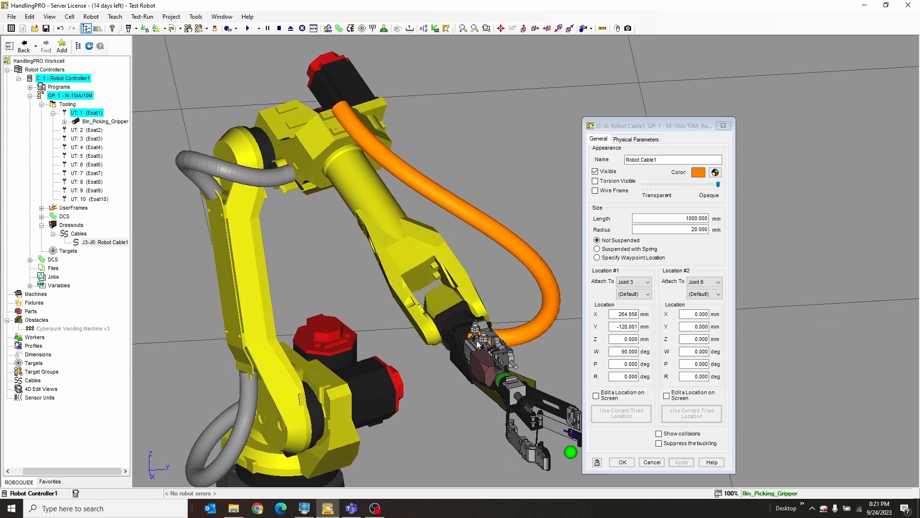
Move the cable's Joint 6 end near the wrist to X -57, Z -161, P 90
click(703, 282)
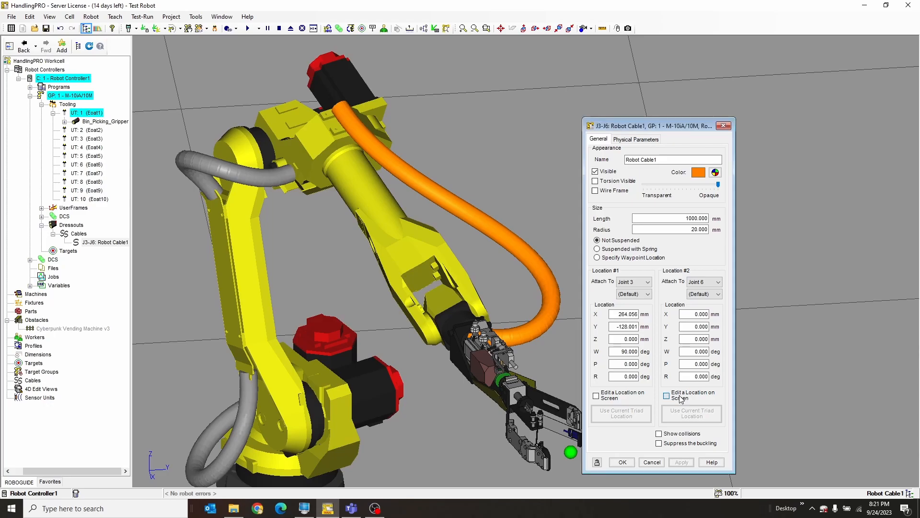
click(666, 395)
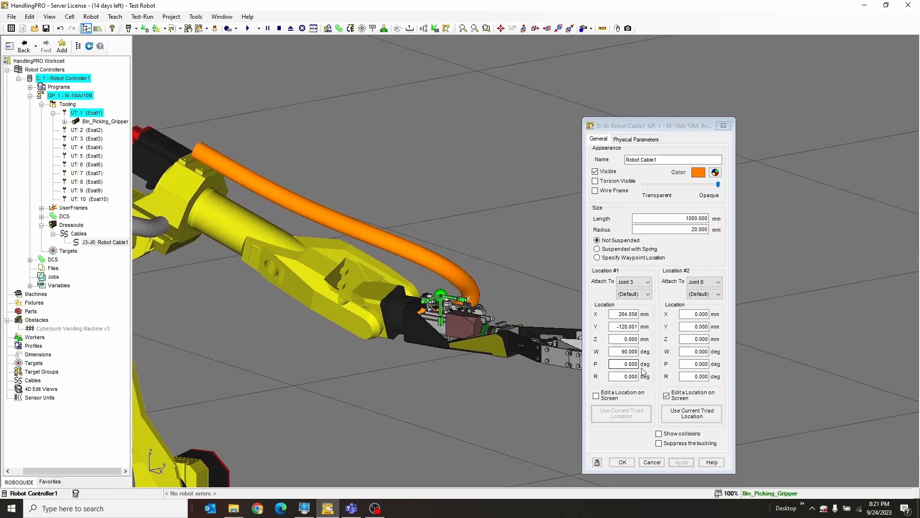
click(680, 462)
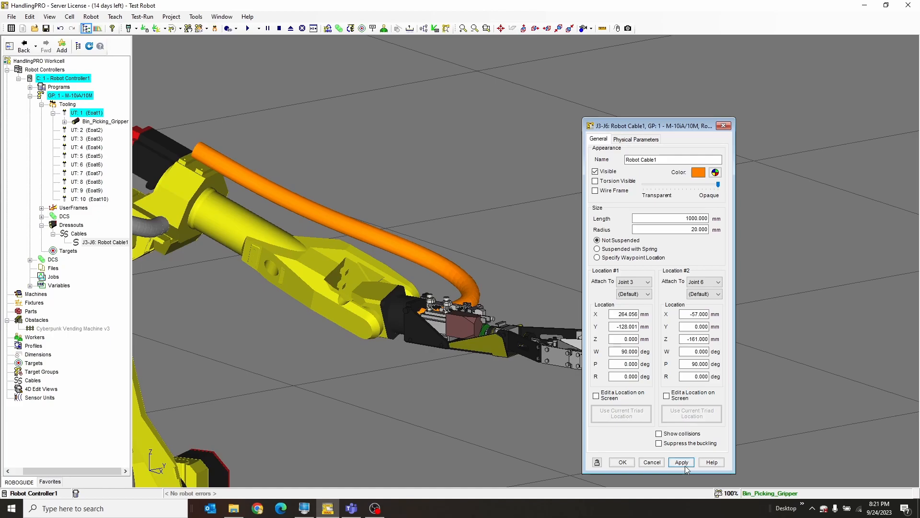
click(681, 462)
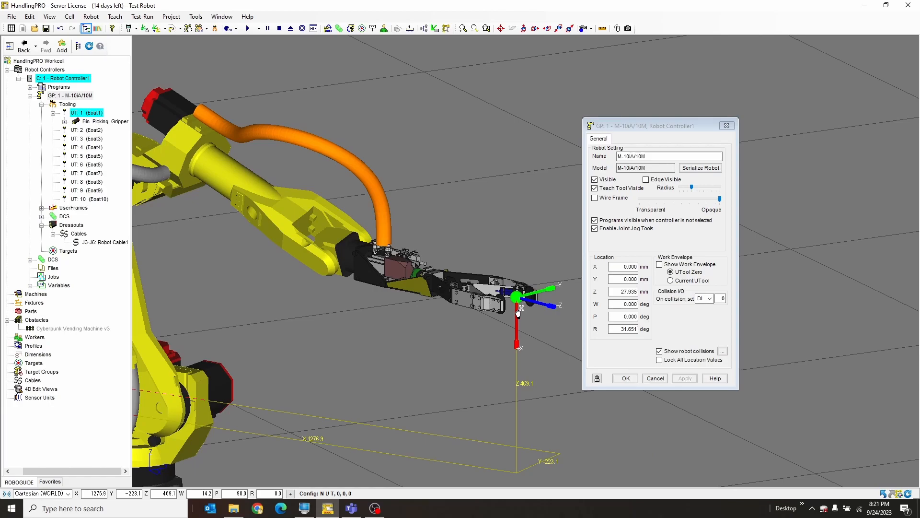
Jog the M-10iA robot into two new poses and watch the orange cable flex
drag(517, 296, 516, 229)
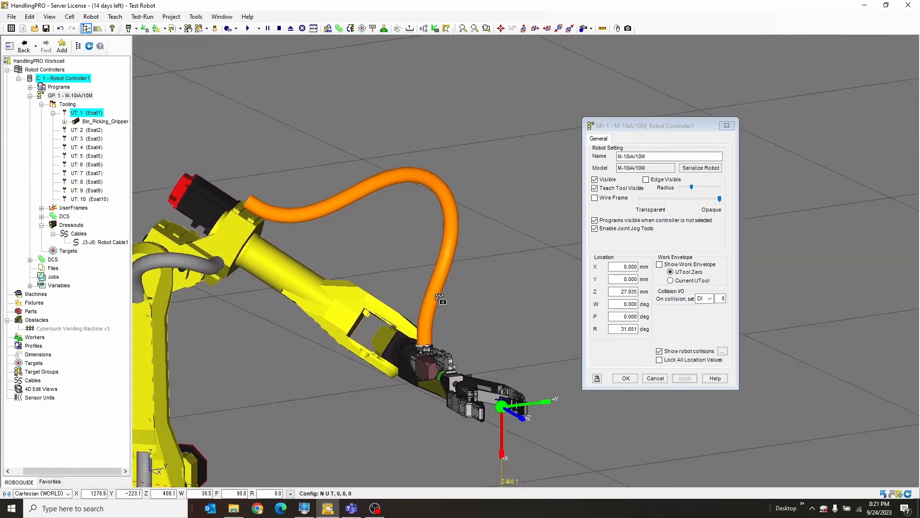
drag(440, 299, 469, 276)
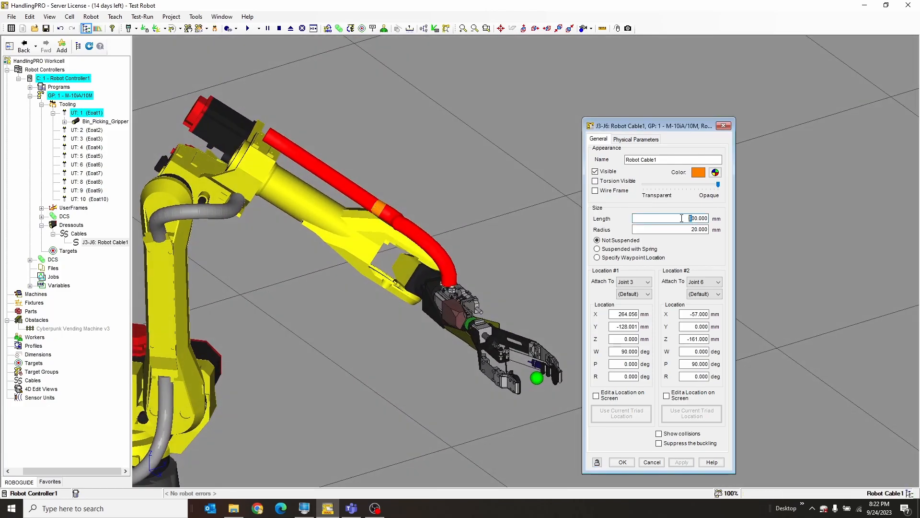
Set Robot Cable1's length to 1000 mm and apply
click(680, 462)
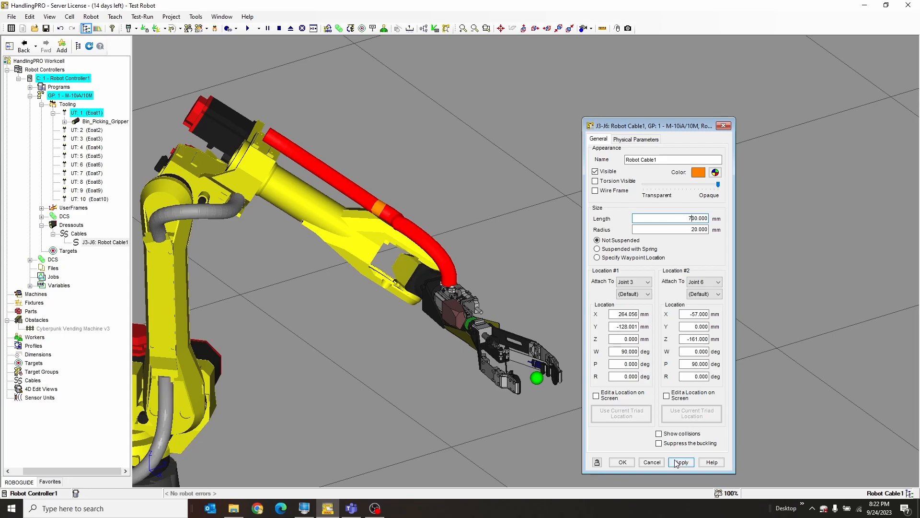
click(680, 462)
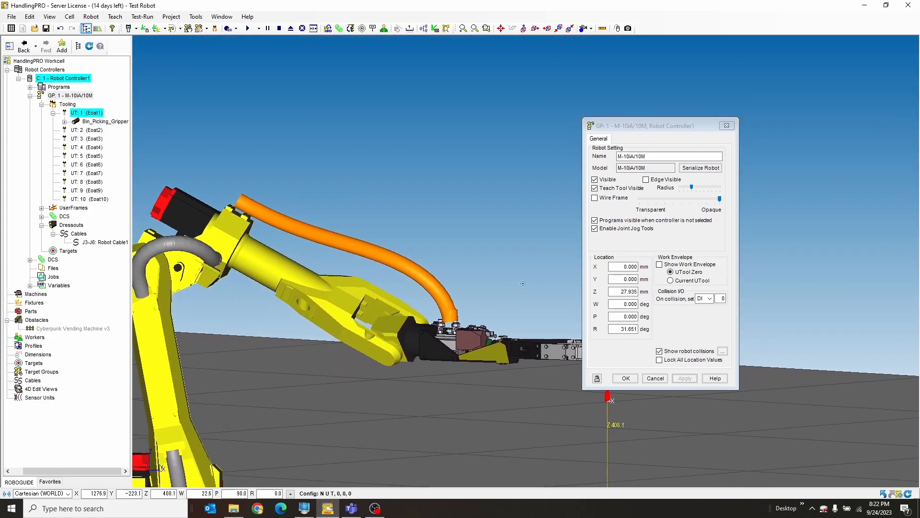
mouse_move(457, 331)
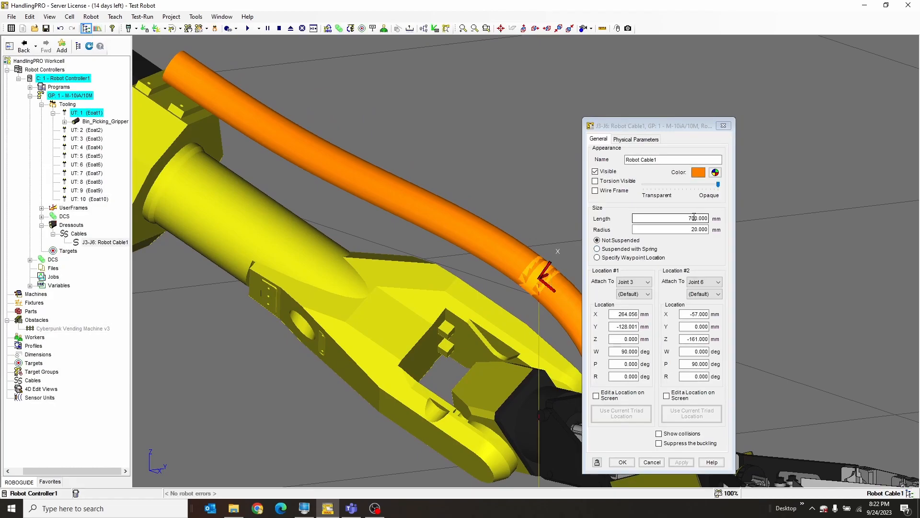
text(800.000)
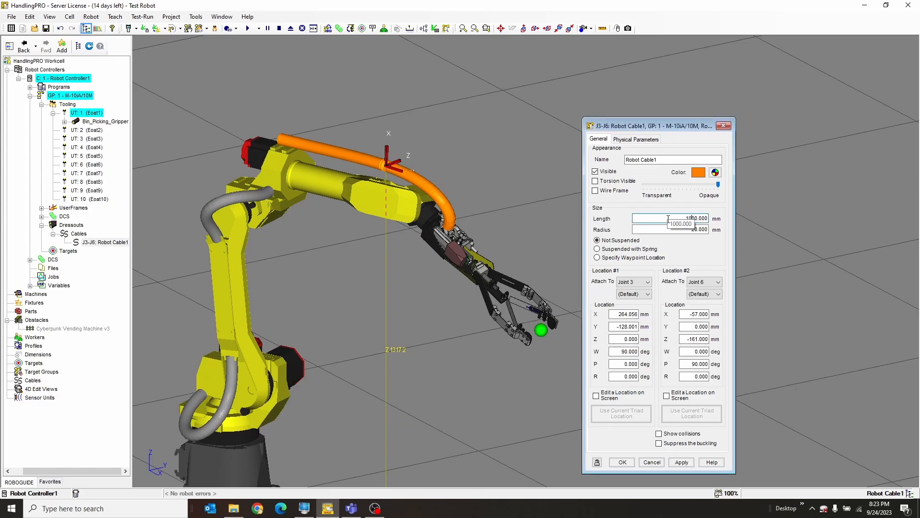
click(681, 462)
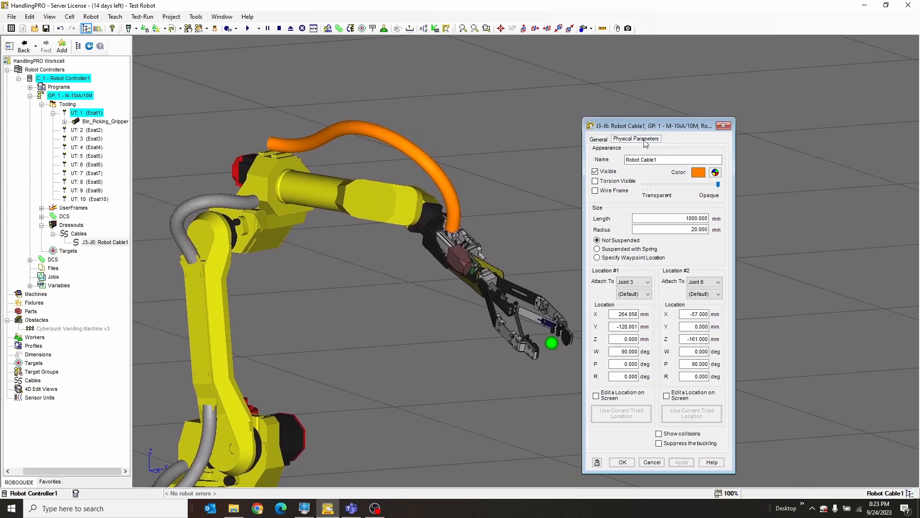
Reduce the cable's gravity effect to nearly No Effect on Physical Parameters
click(635, 139)
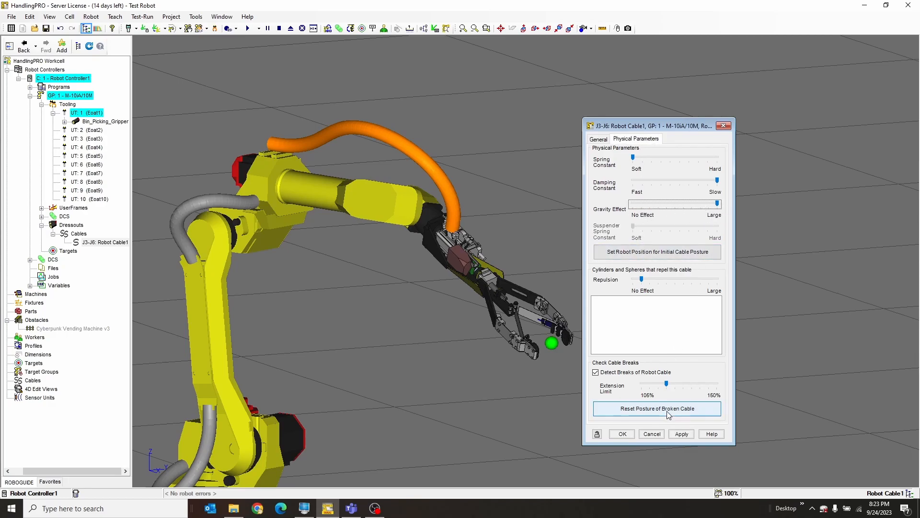
click(680, 433)
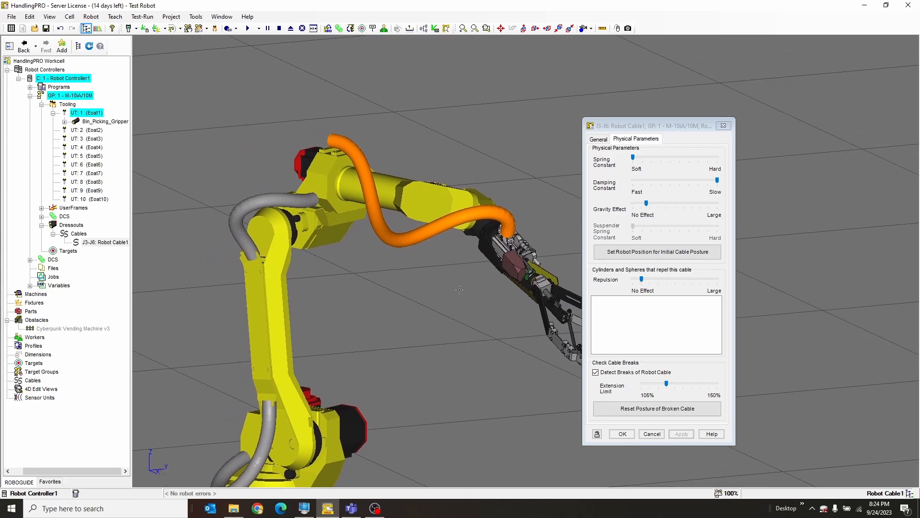
Set the cable radius to 50 mm on the General tab and apply
click(597, 139)
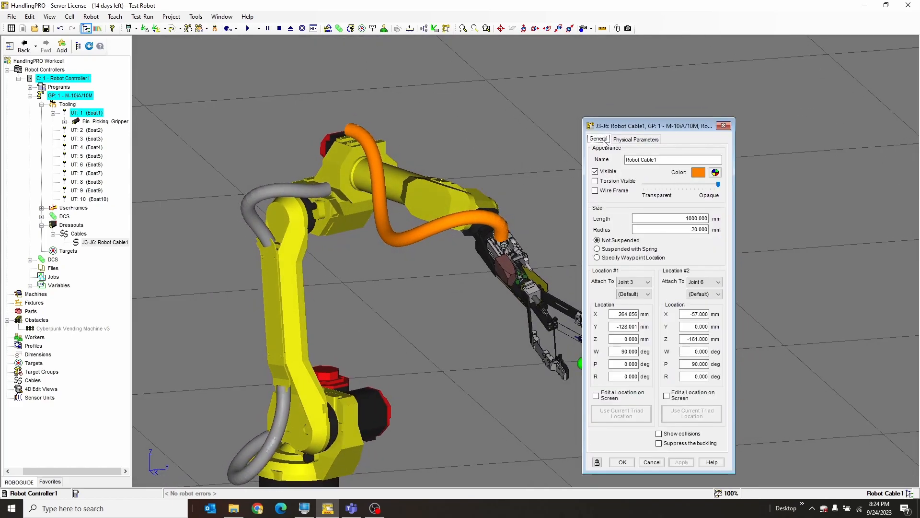
click(669, 230)
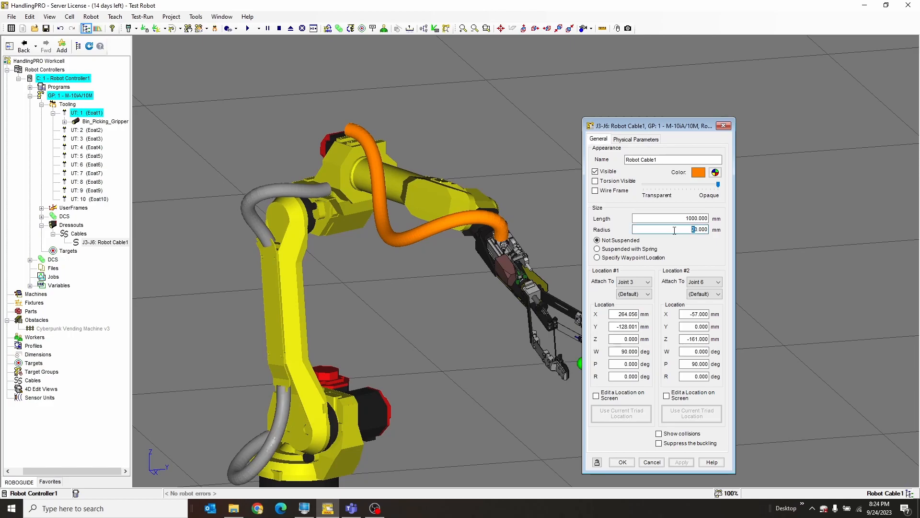
click(680, 462)
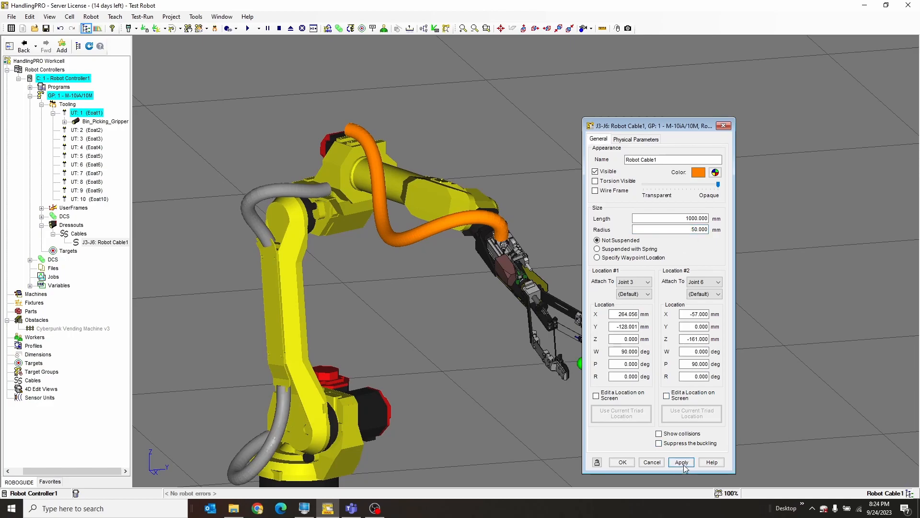
click(680, 462)
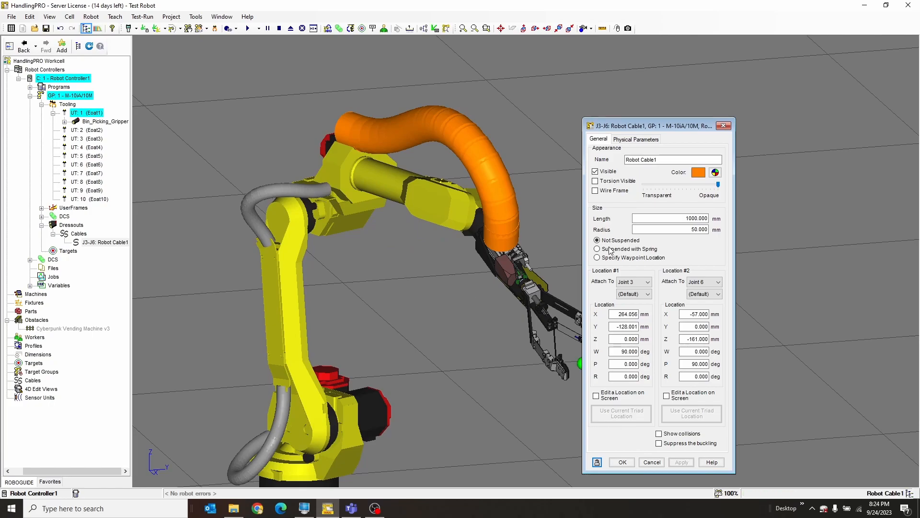
Try a 20 mm radius, then settle on a 10 mm radius and apply
click(669, 229)
text(10.000)
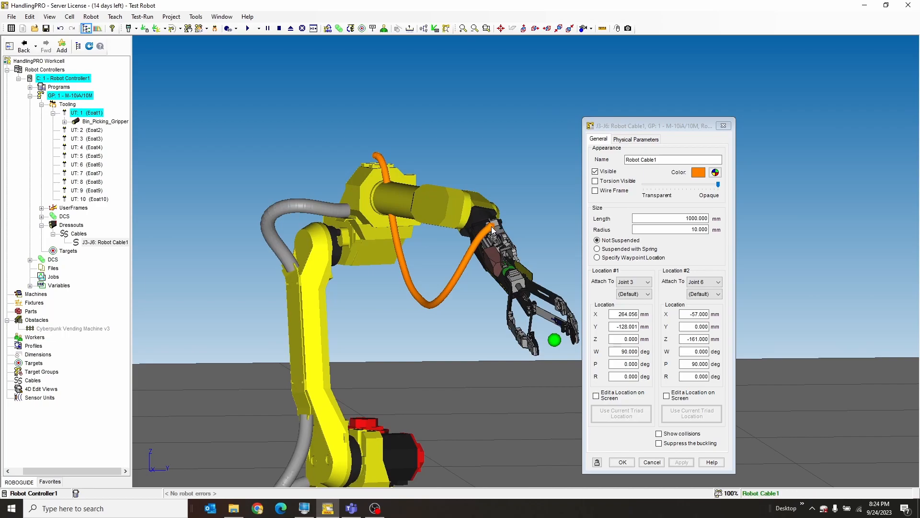
click(669, 230)
text(20.000)
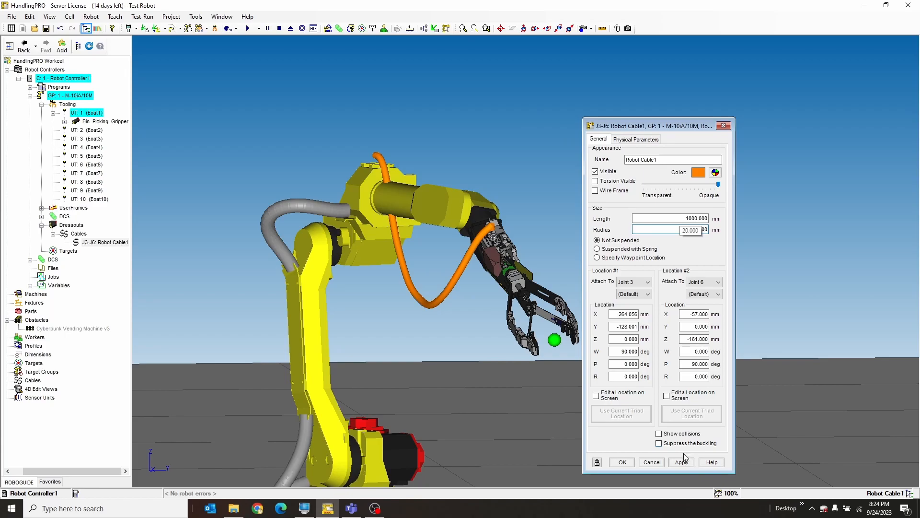
click(679, 462)
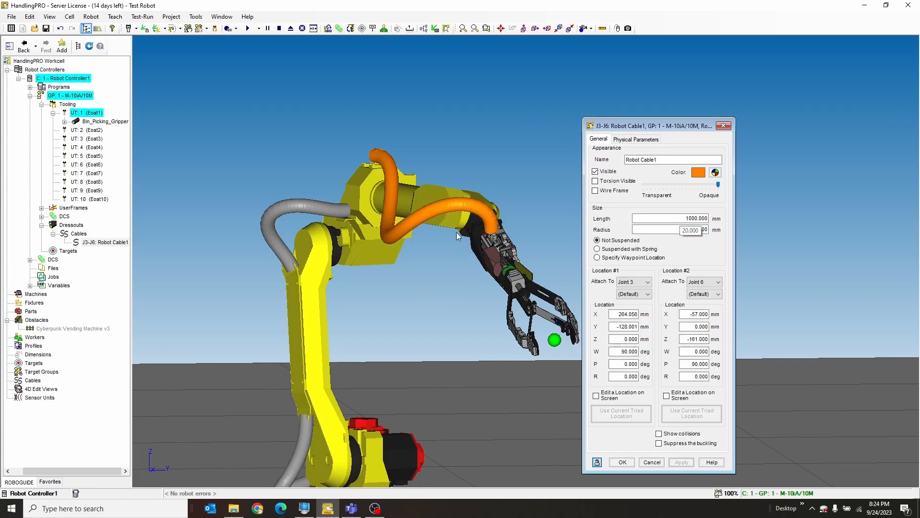
click(669, 230)
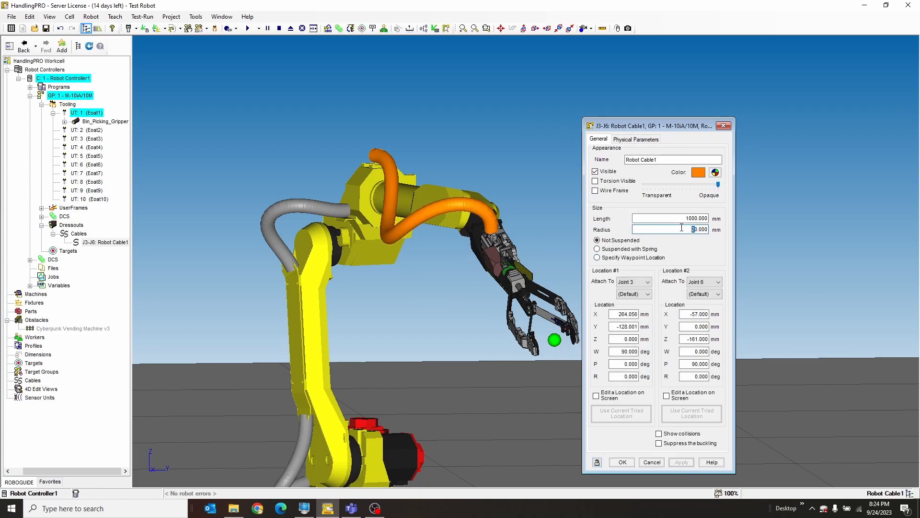
click(681, 462)
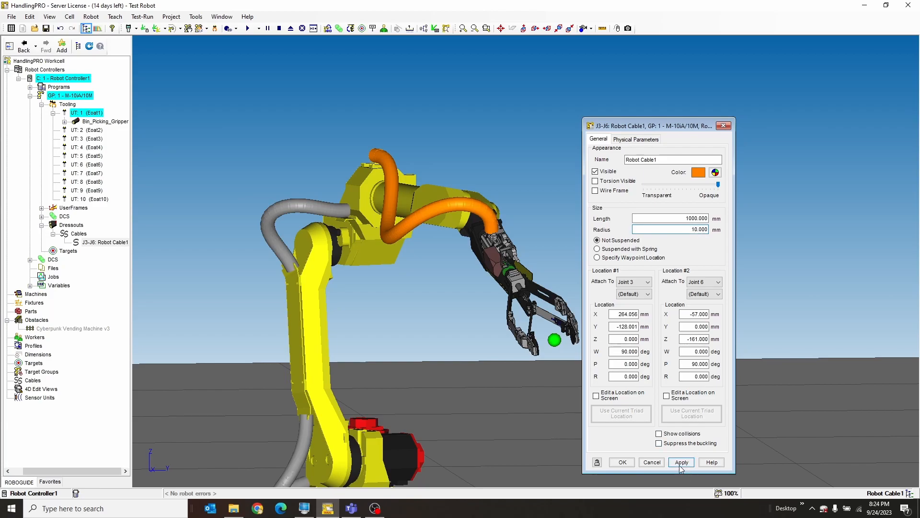
click(681, 462)
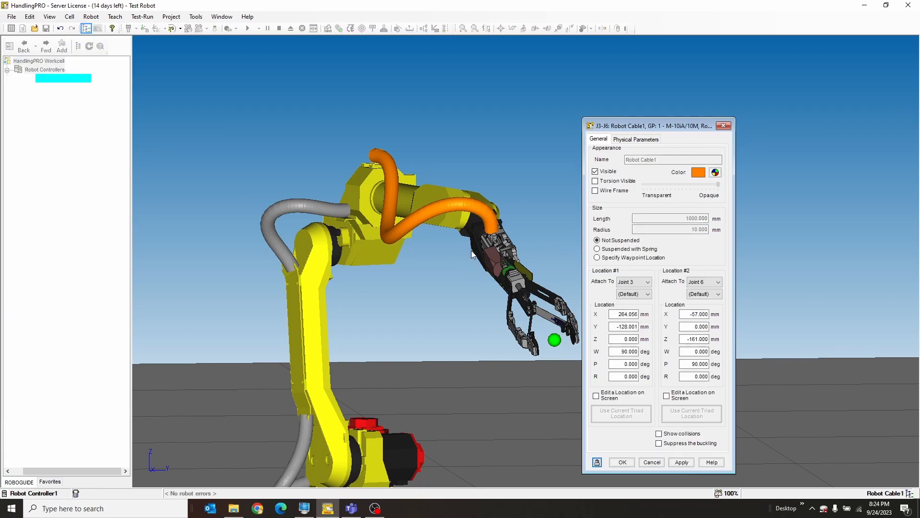
Raise the cable's spring constant almost to Hard, apply, and close the settings
click(635, 139)
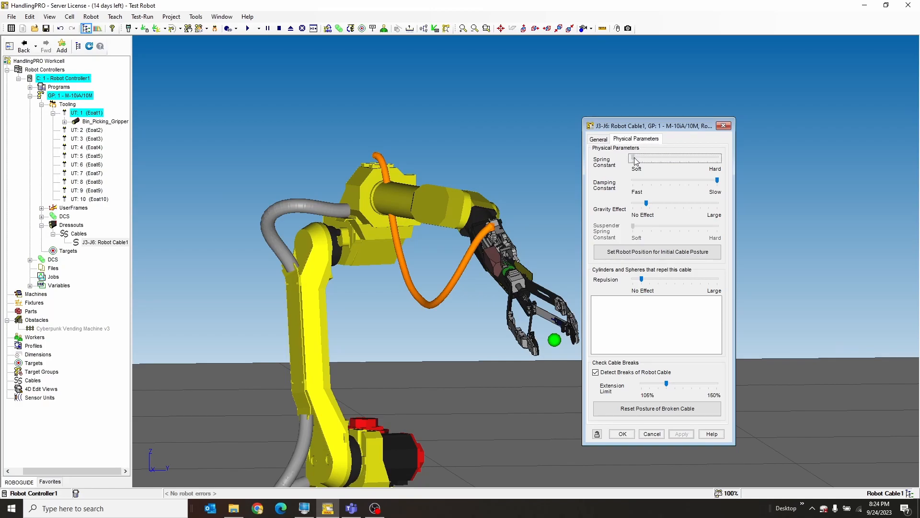
drag(634, 158, 704, 159)
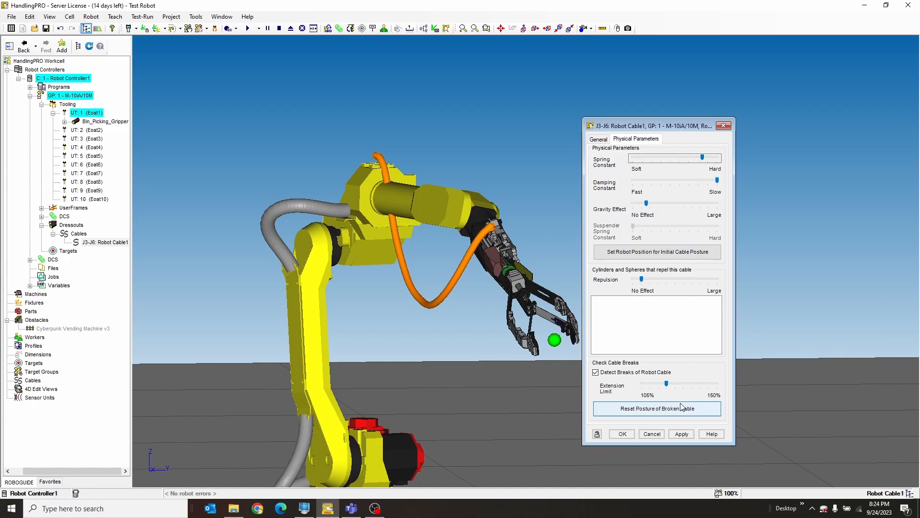
click(656, 408)
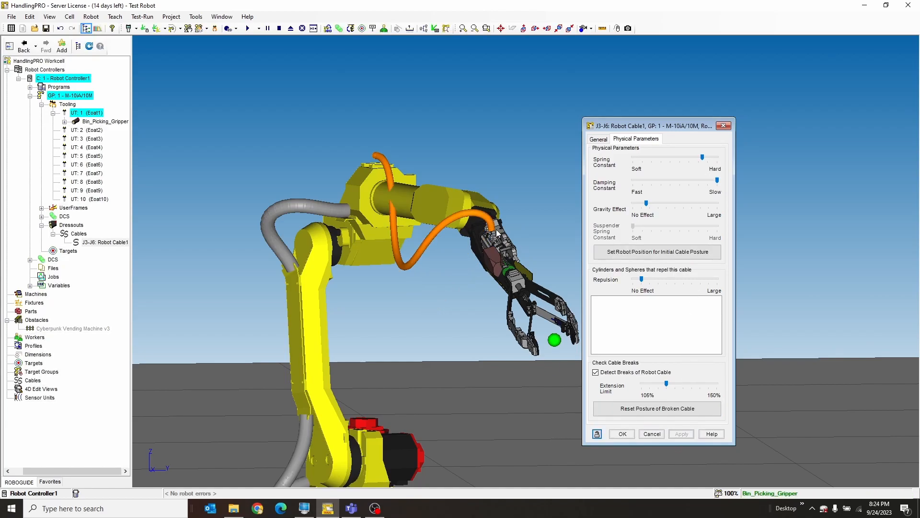
mouse_move(497, 236)
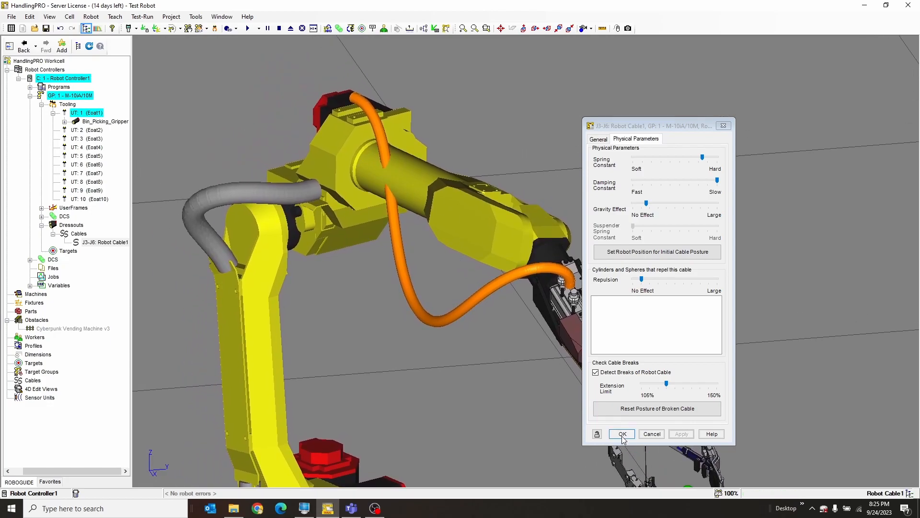
click(621, 433)
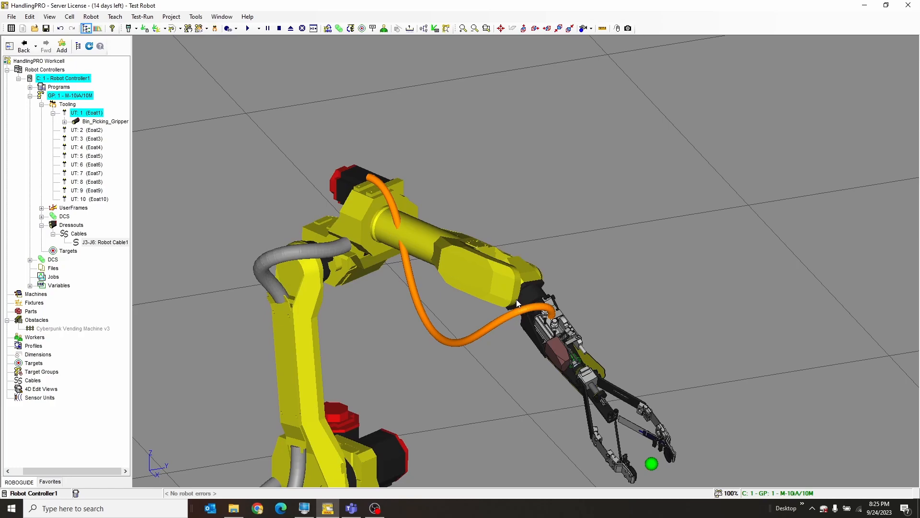
Reopen Robot Cable1's settings and check its general and physical parameters
double_click(106, 241)
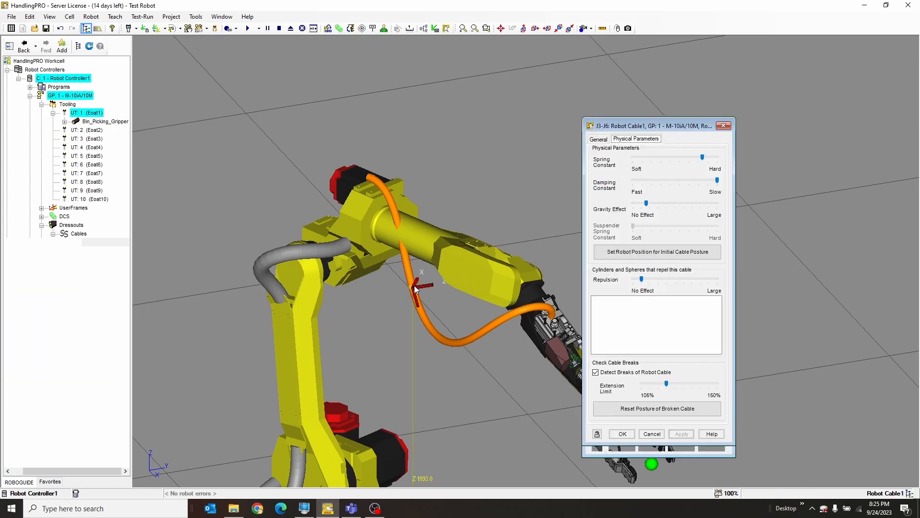
click(598, 139)
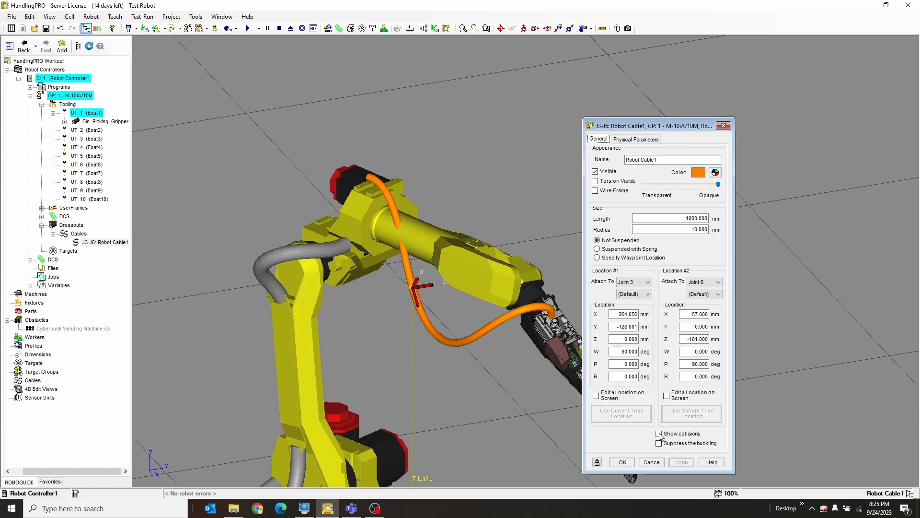
click(658, 433)
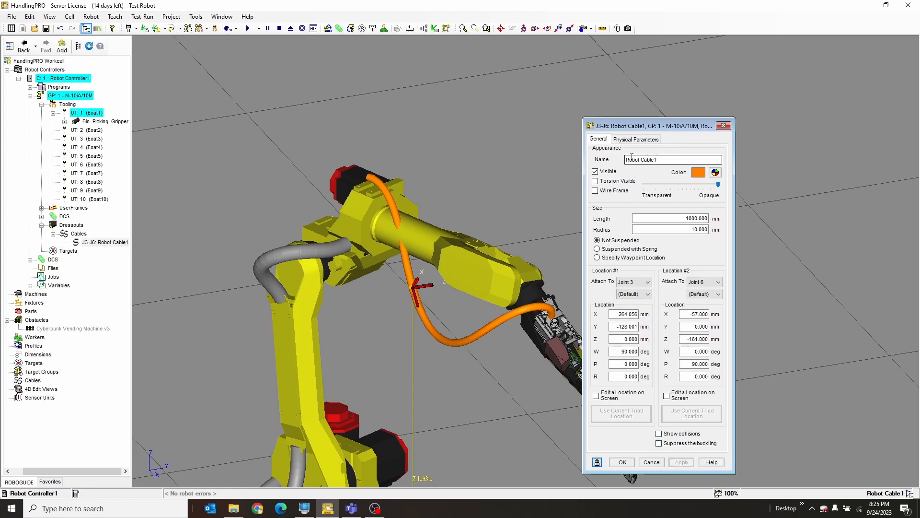
click(635, 139)
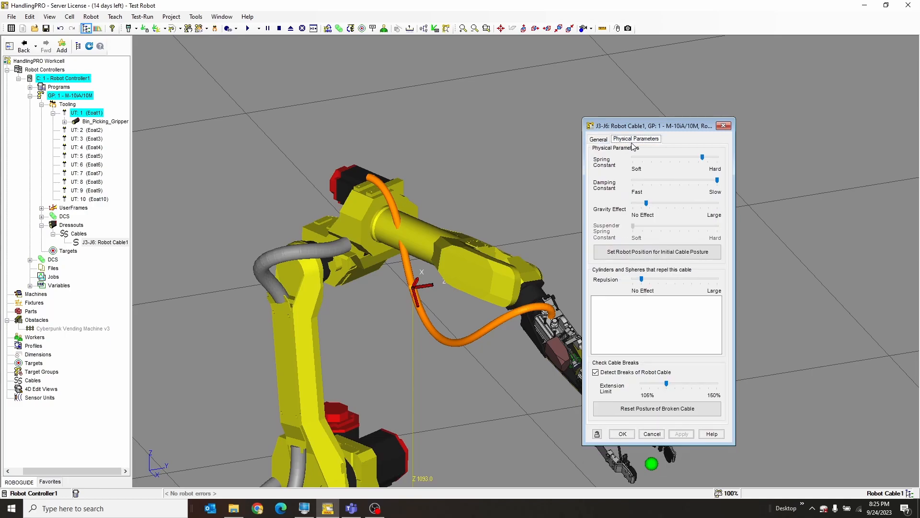
mouse_move(627, 299)
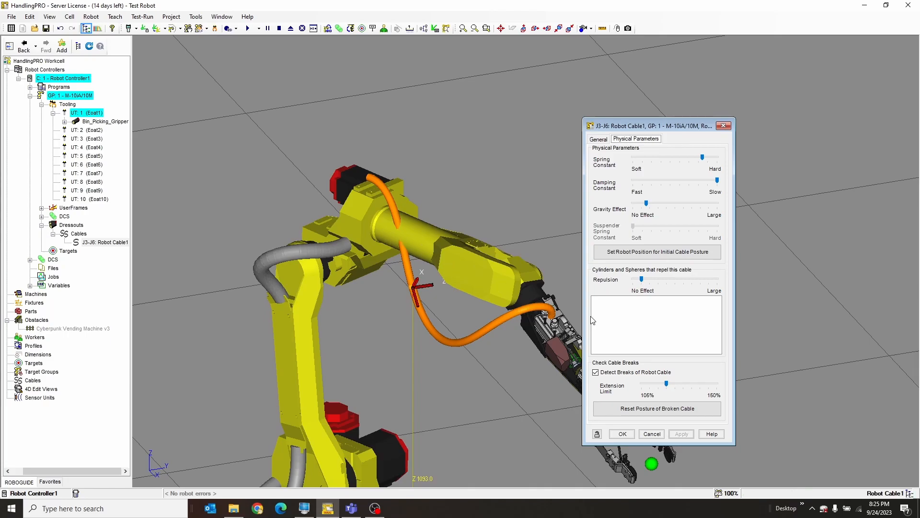
mouse_move(650, 341)
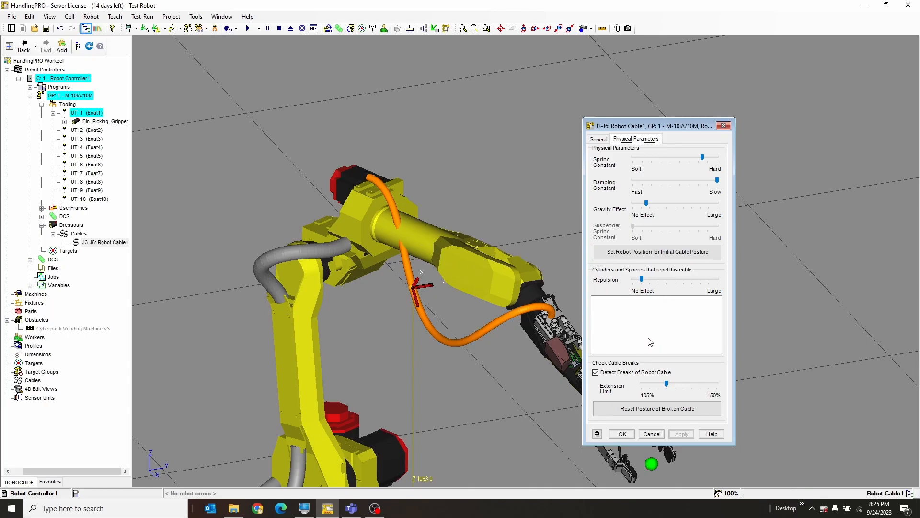
mouse_move(662, 276)
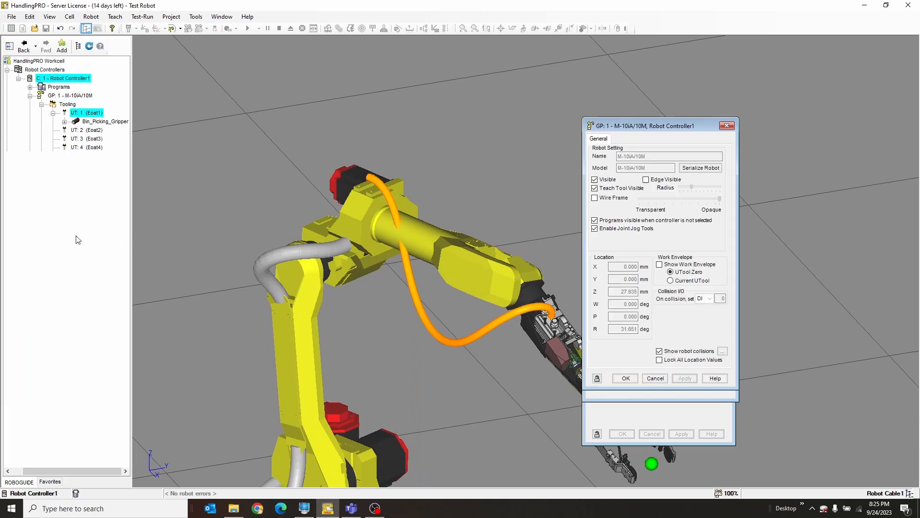
Add a Joint 3 cylinder dressout, Dressout1, to the M-10iA/10M robot
right_click(71, 237)
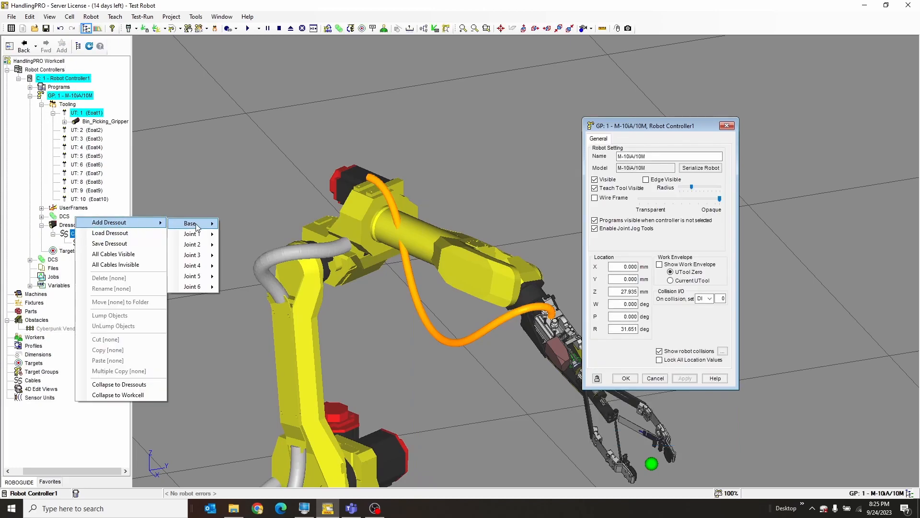
mouse_move(192, 276)
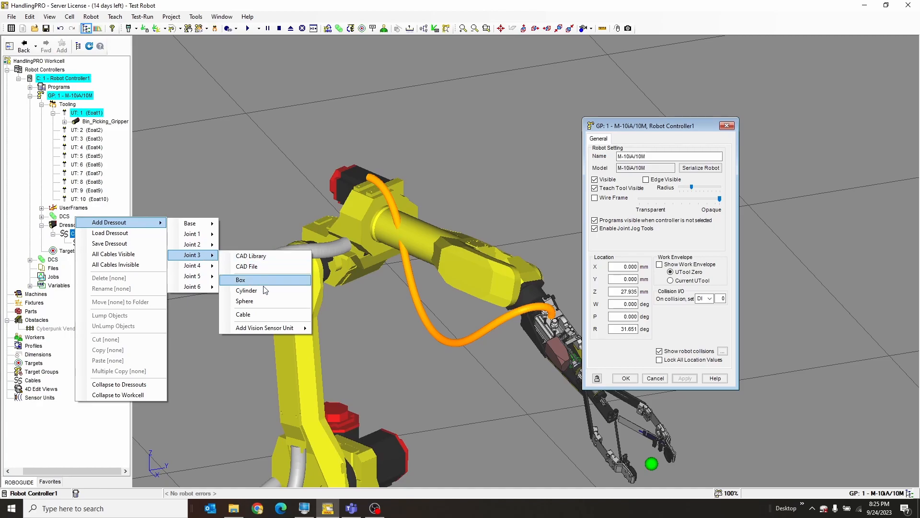
click(246, 290)
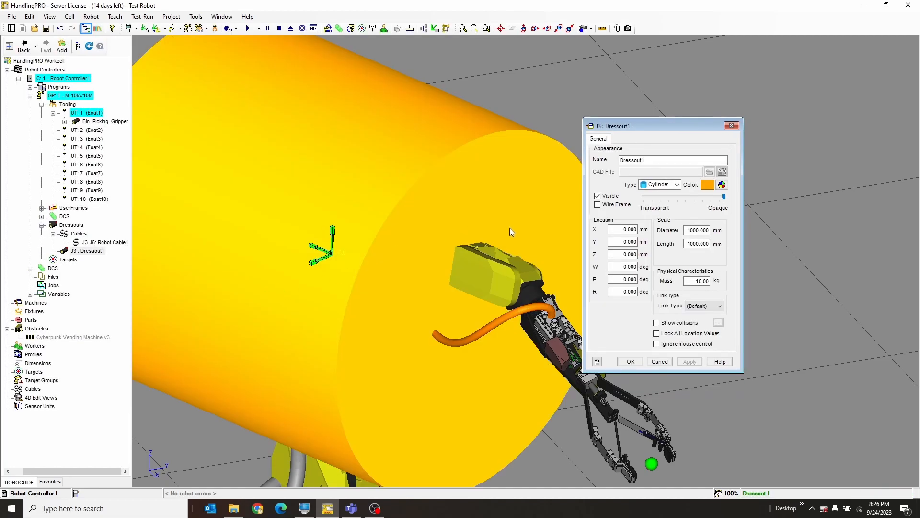
Shrink Dressout1's diameter, set its length and position X 136, Y -420 as wireframe
click(698, 243)
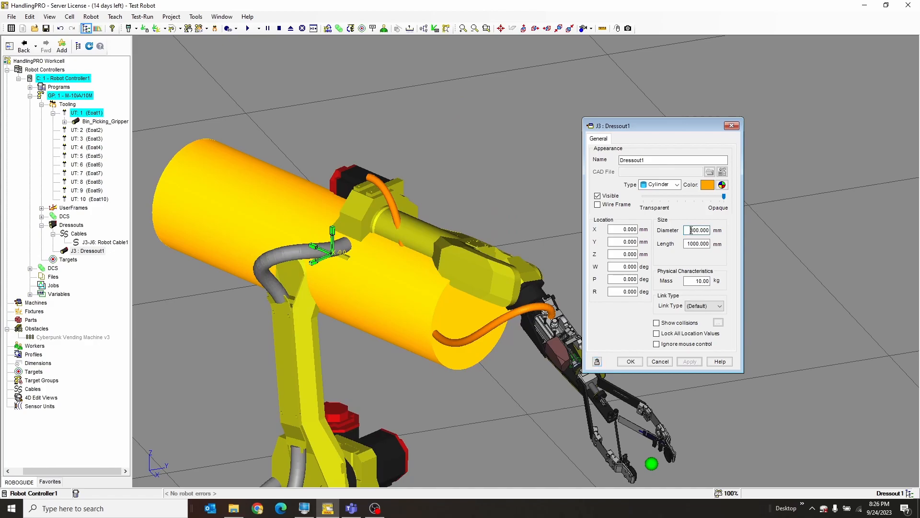
text(200.000)
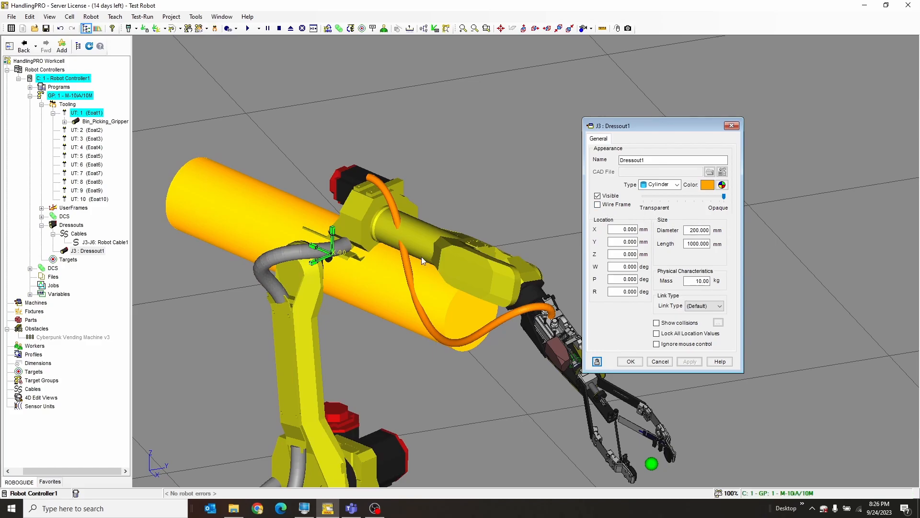
click(697, 242)
text(500.000)
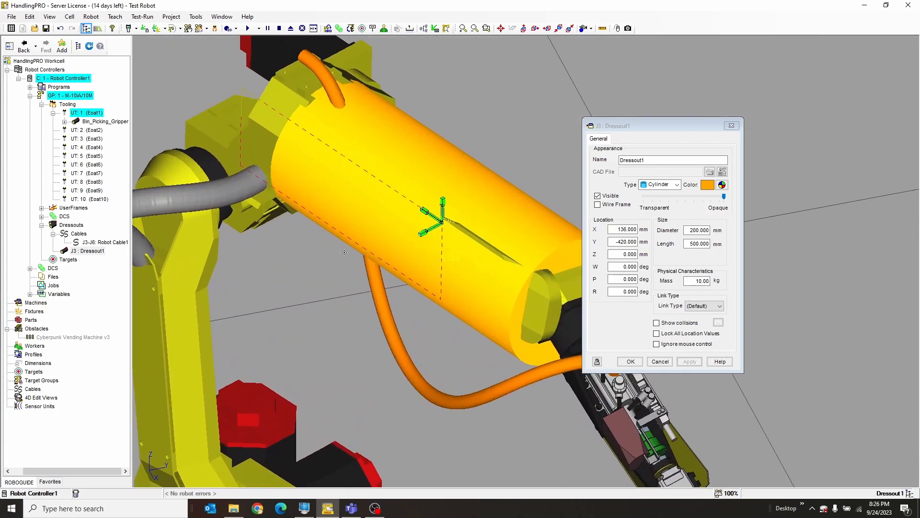
click(598, 203)
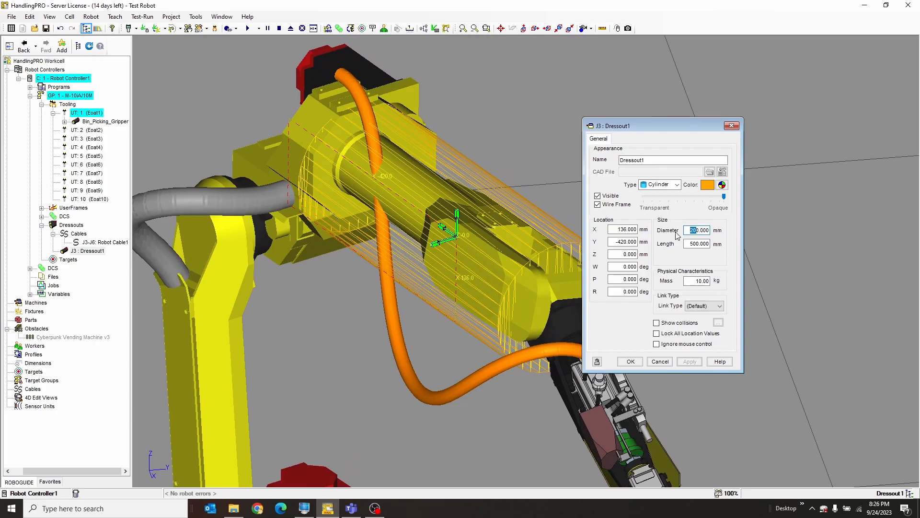
click(689, 360)
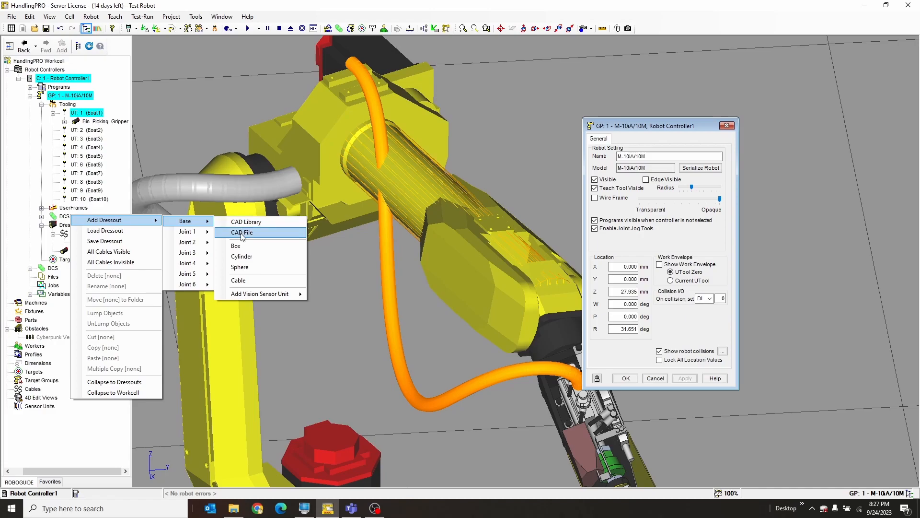
mouse_move(246, 245)
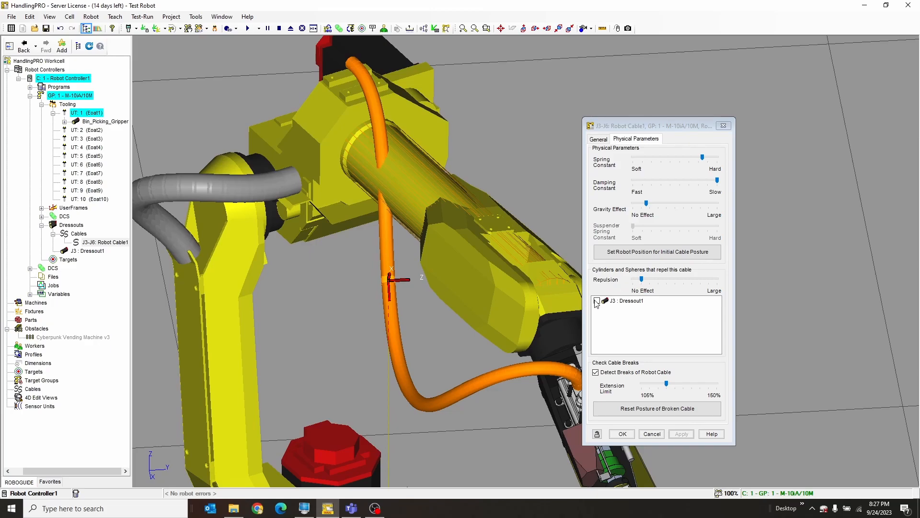
Make J3 : Dressout1 repel Robot Cable1 at Large repulsion and apply
click(596, 300)
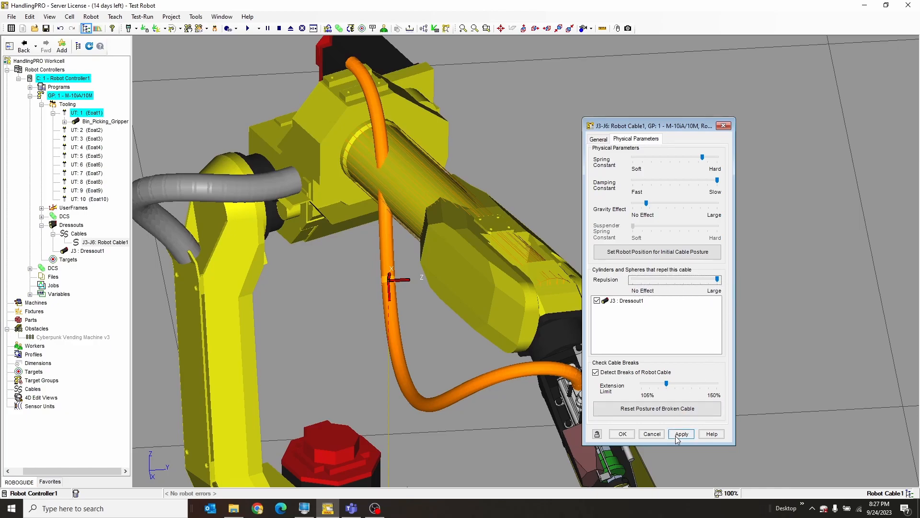
click(680, 433)
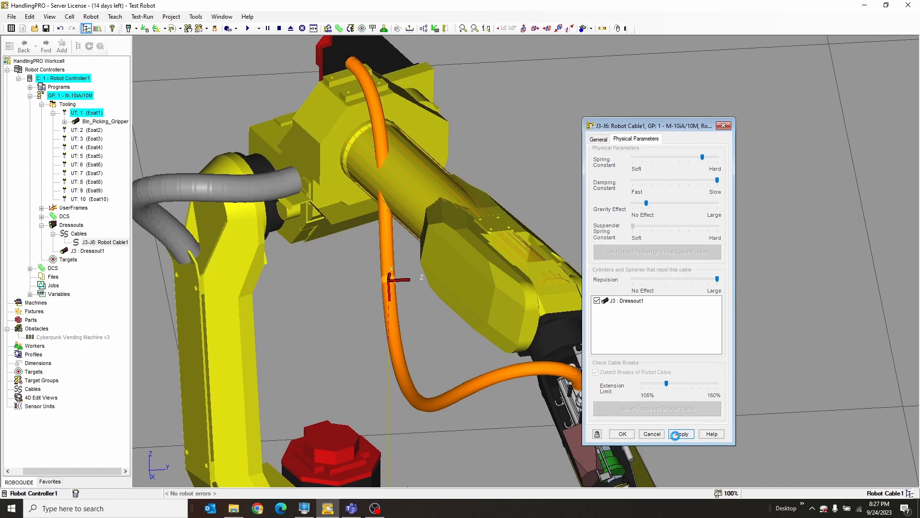
click(680, 434)
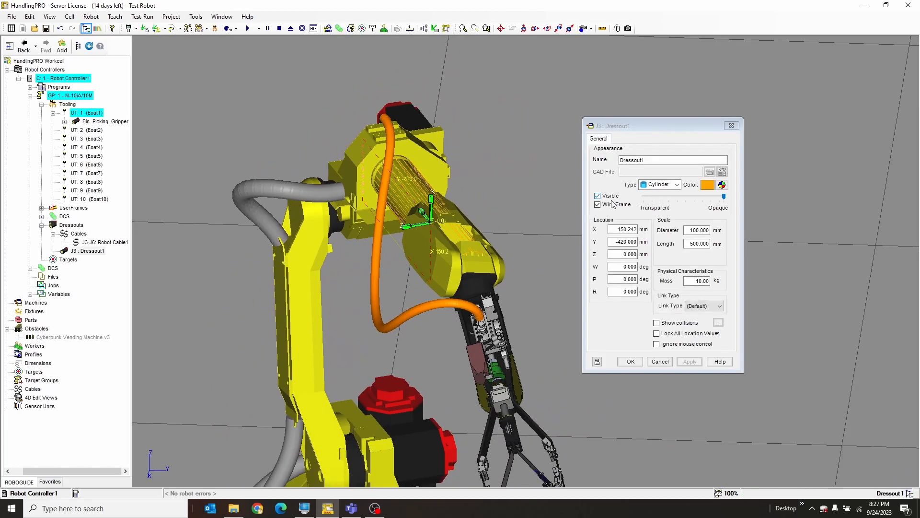
Untick Visible on Dressout1 and apply to hide the cylinder
click(597, 196)
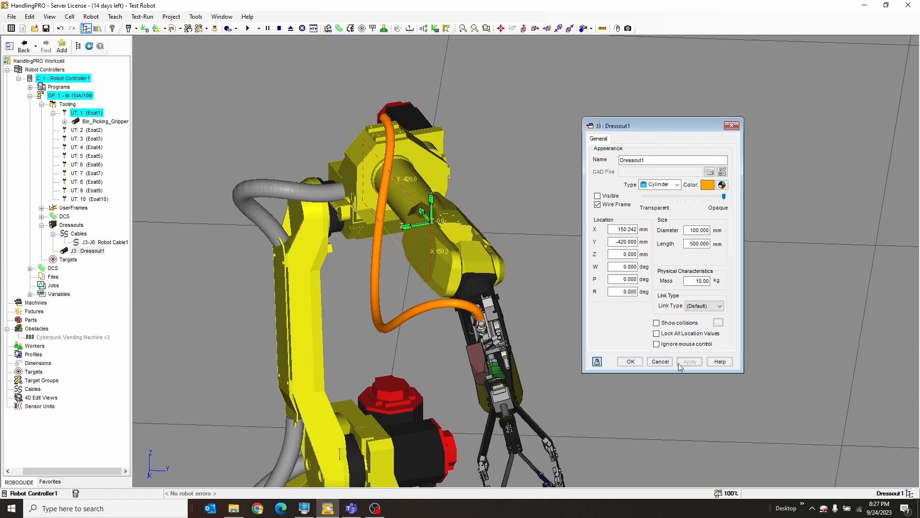
click(630, 361)
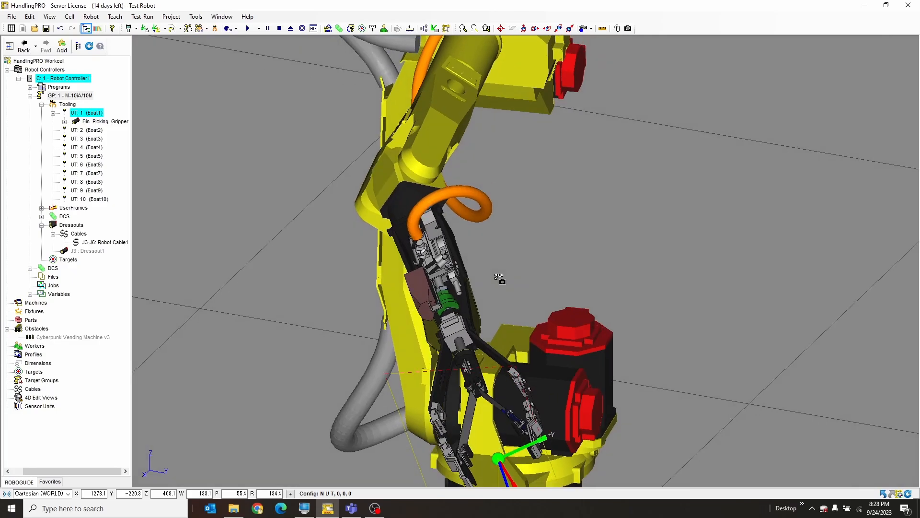
Orbit to see the whole robot and open Robot Cable1's properties
drag(499, 279, 643, 240)
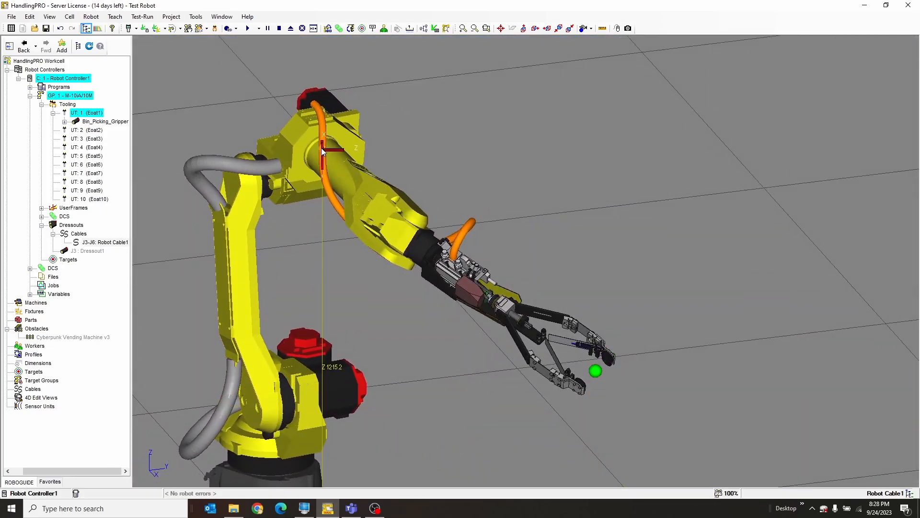
double_click(104, 242)
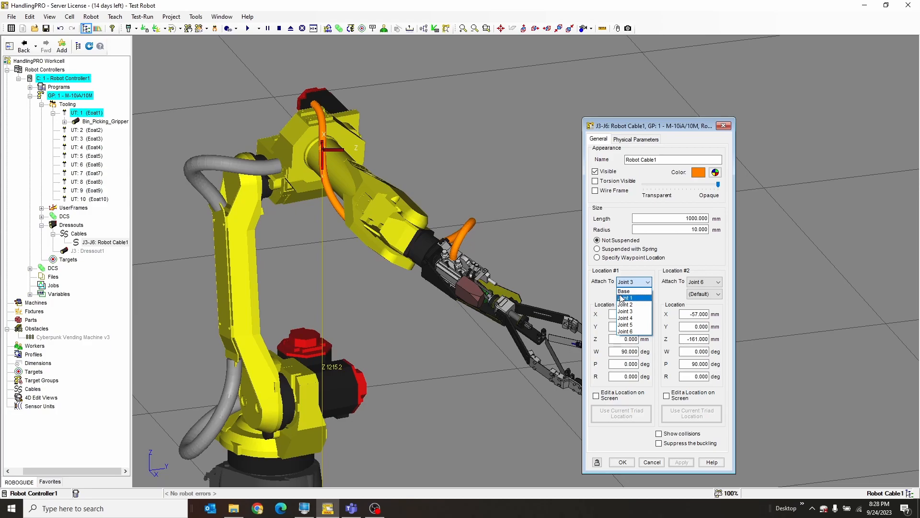
Turn on Torsion Visible for Robot Cable1 and orbit around the twisted cable
click(625, 297)
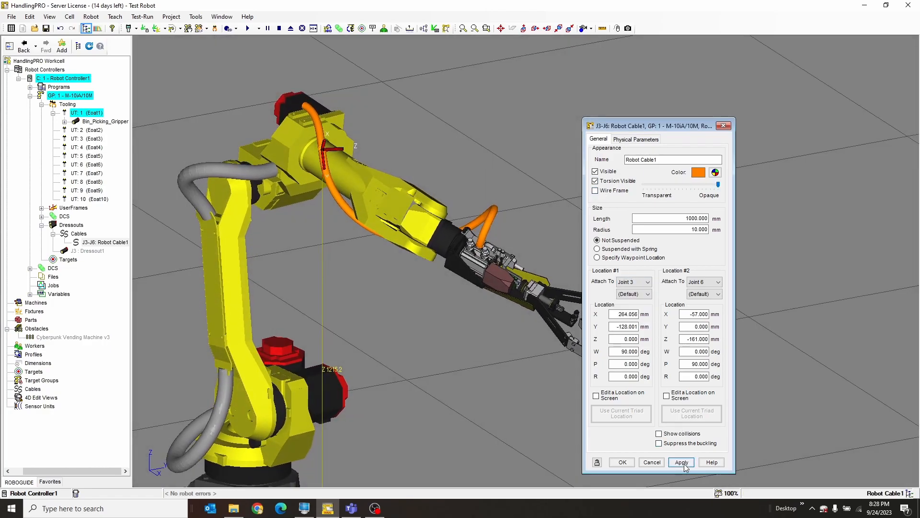
click(680, 462)
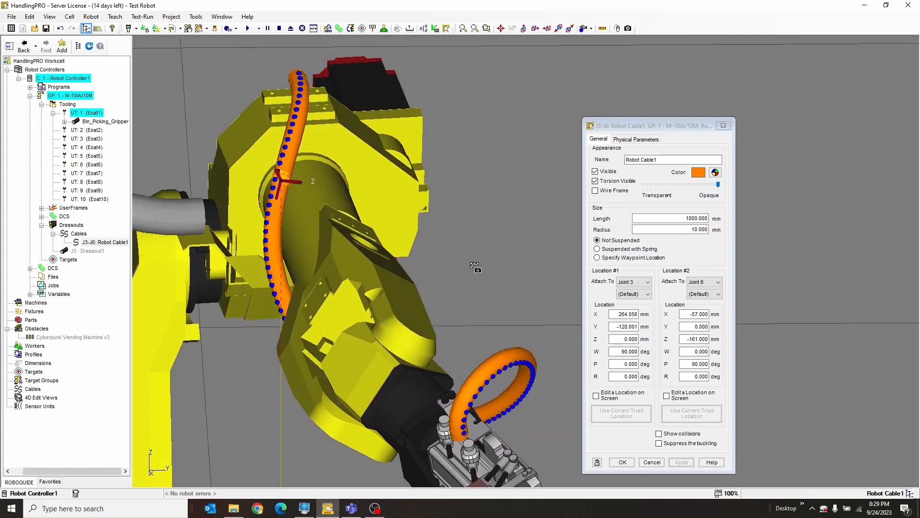
drag(476, 267, 519, 225)
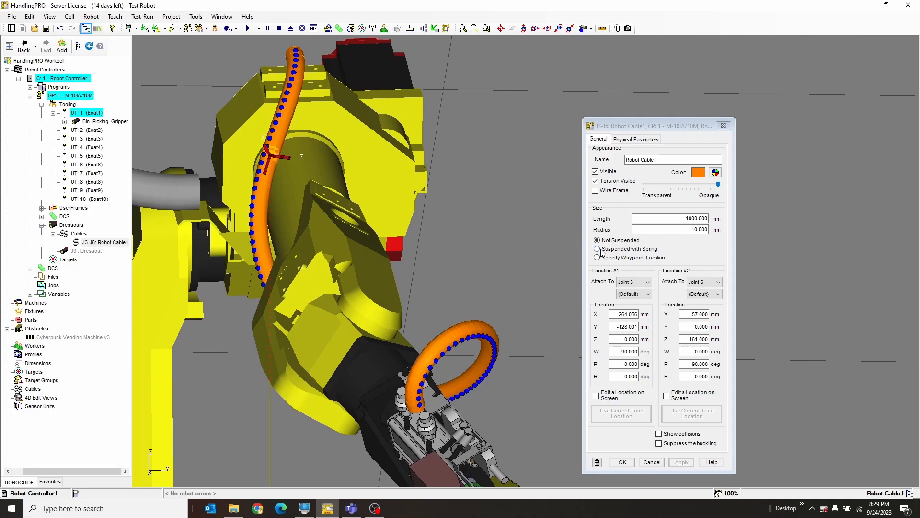
click(596, 248)
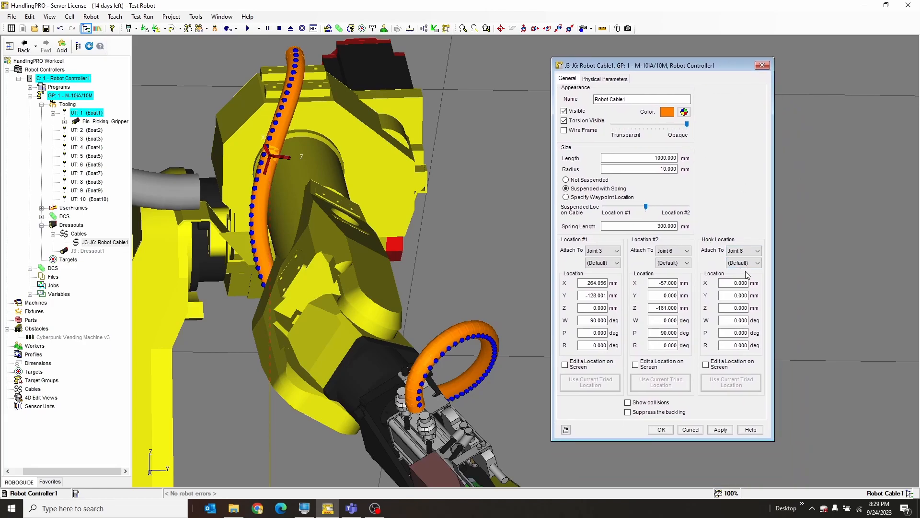
mouse_move(594, 203)
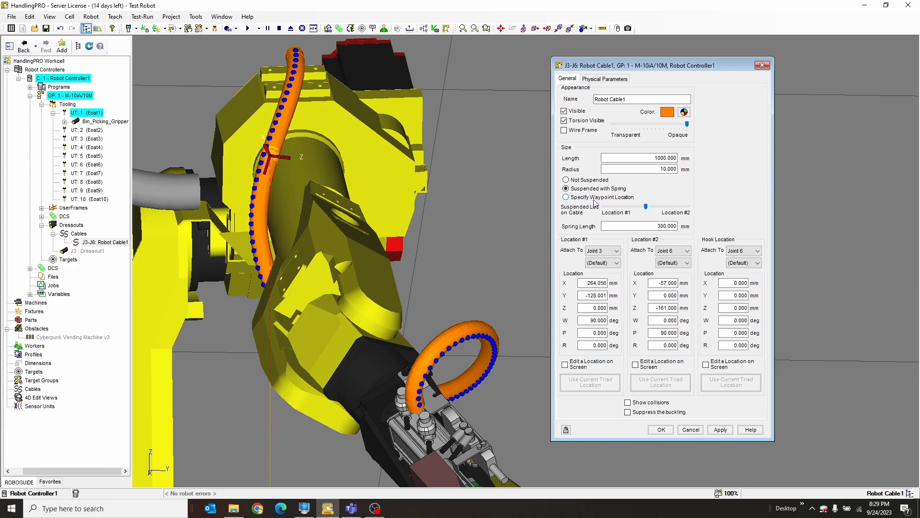
mouse_move(596, 210)
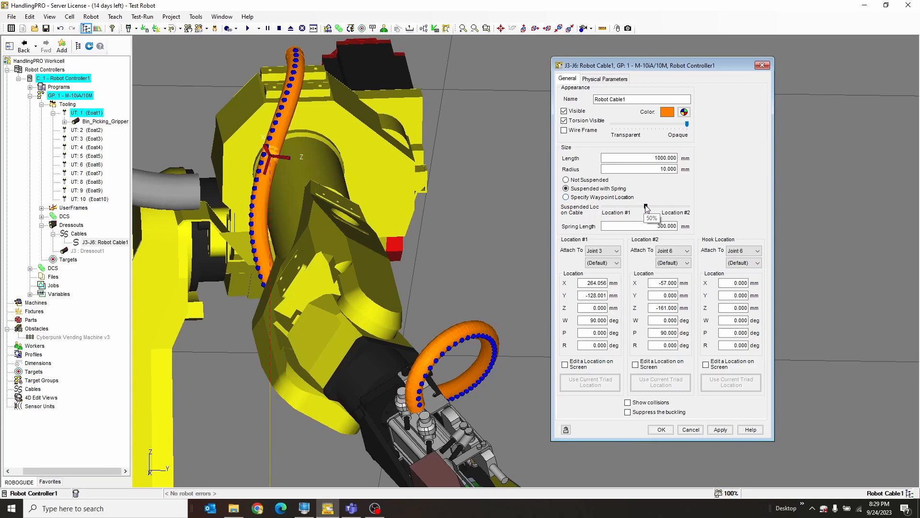
drag(645, 207, 673, 207)
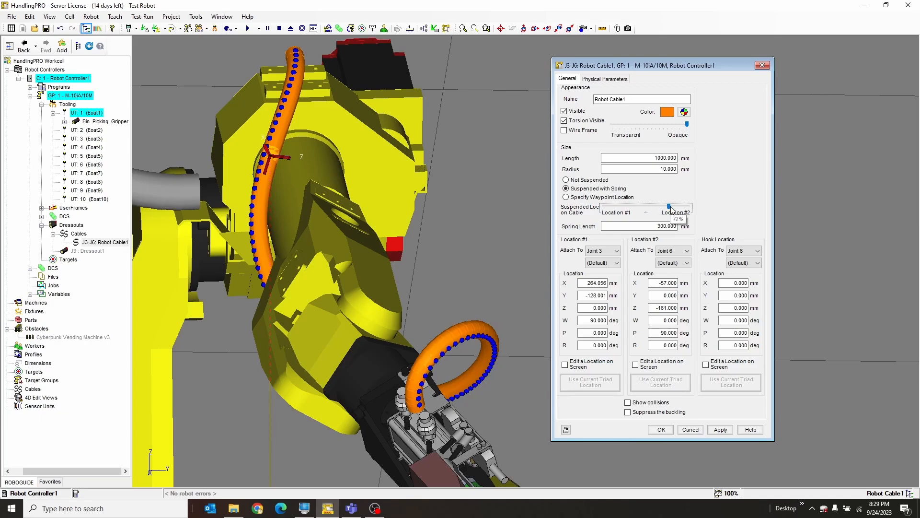
drag(672, 206, 641, 212)
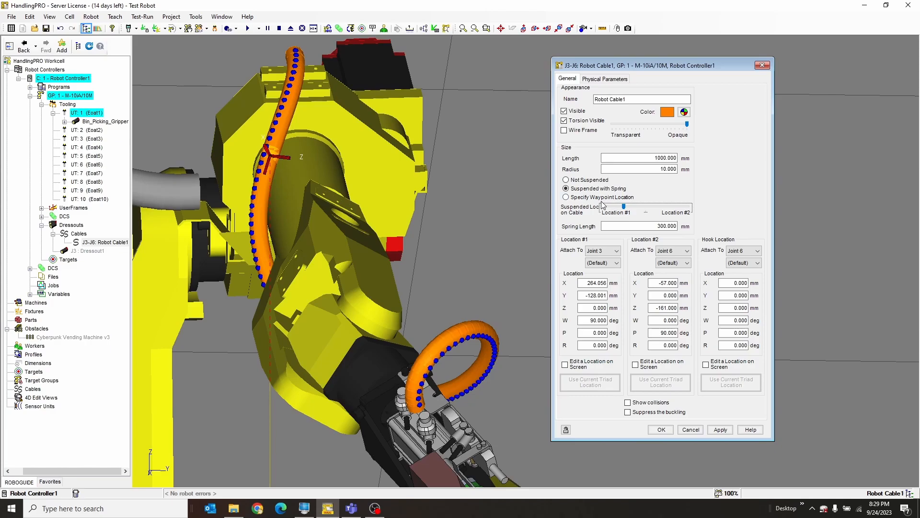
click(566, 196)
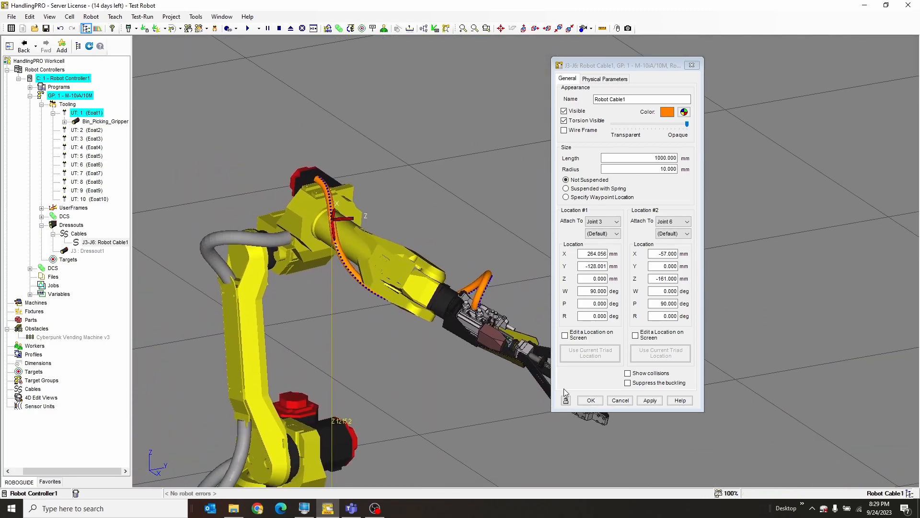
Commit Robot Cable1's settings with OK and close its properties
click(590, 400)
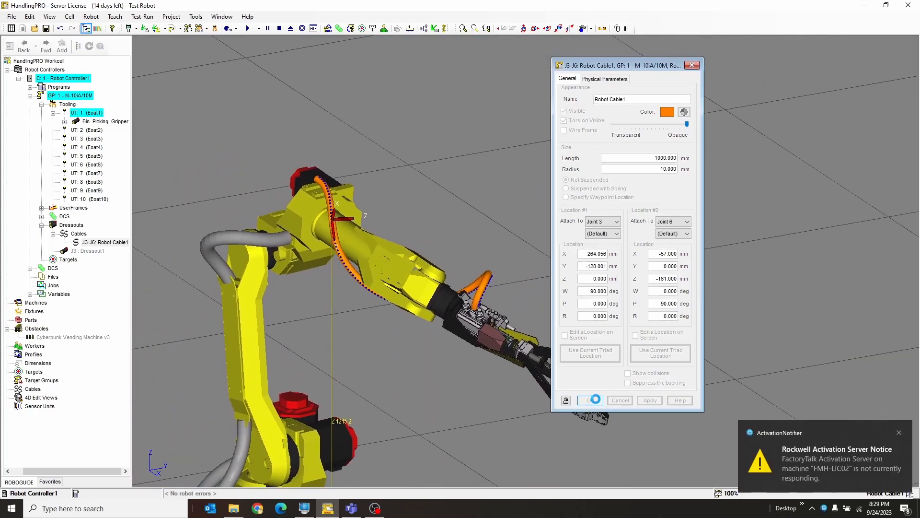